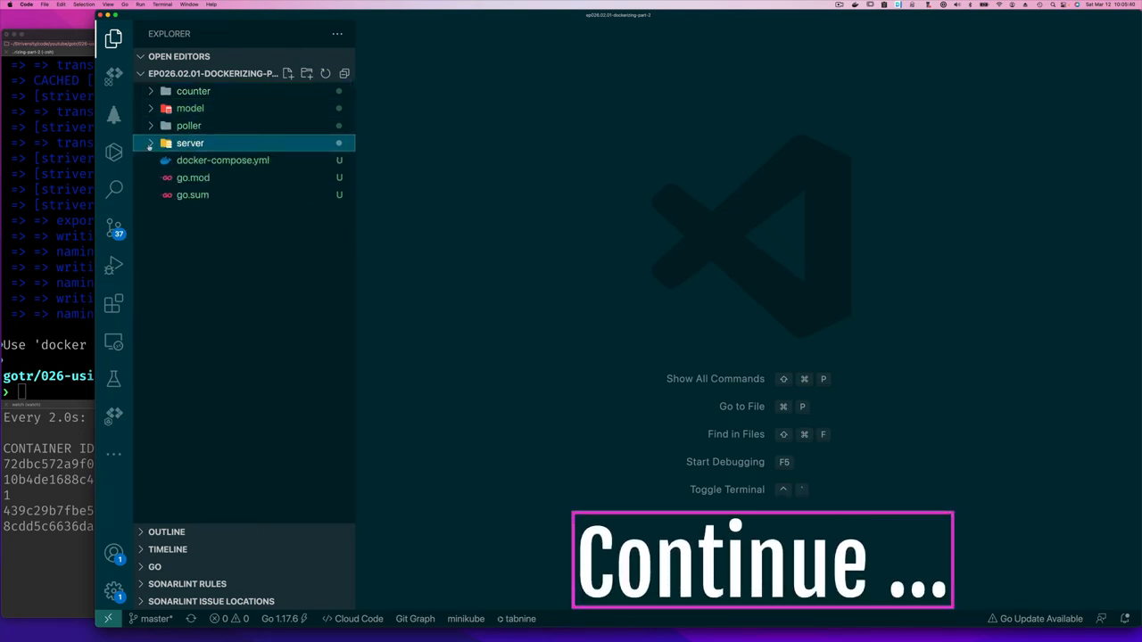
- Open docker-compose.yml from the Explorer to view the redis, server, counter and poller services
{"action": "double_click", "coordinate": [221, 161]}
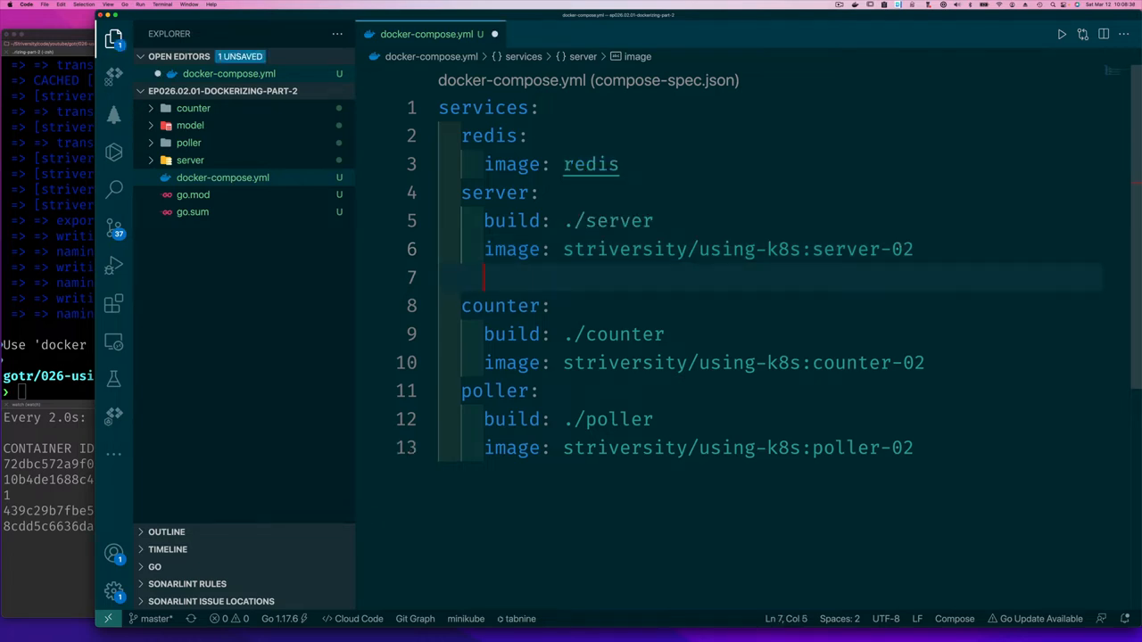
- Add an environment entry REDIS_URL=redis:6397 under the server service
{"action": "type", "text": "en"}
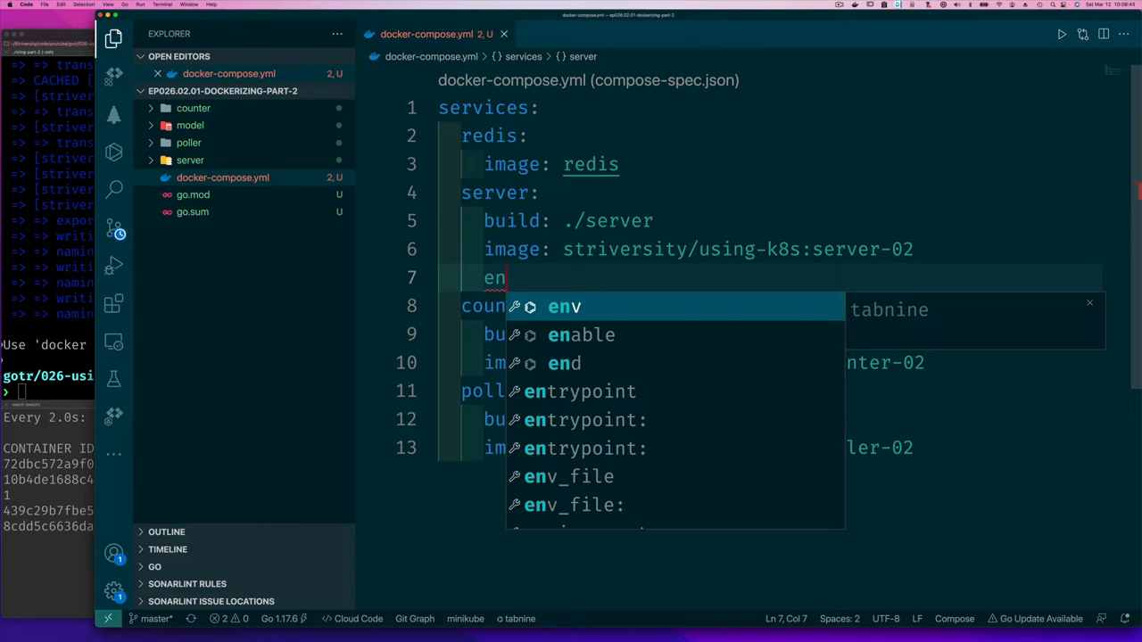
{"action": "type", "text": "vironment:"}
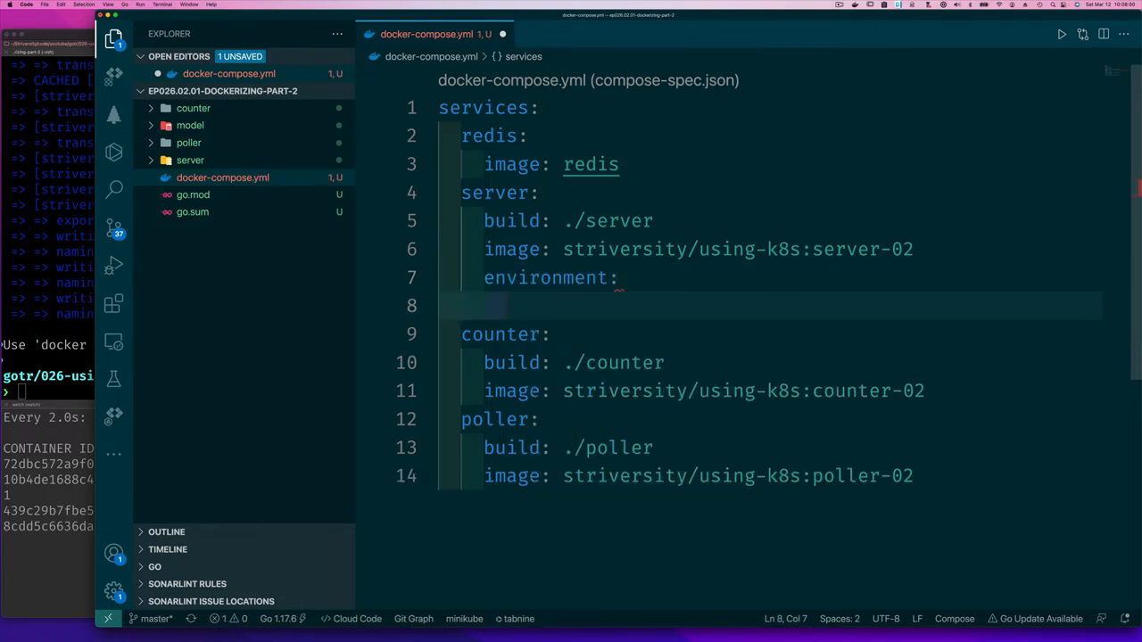
{"action": "type", "text": "- REDIS_URL"}
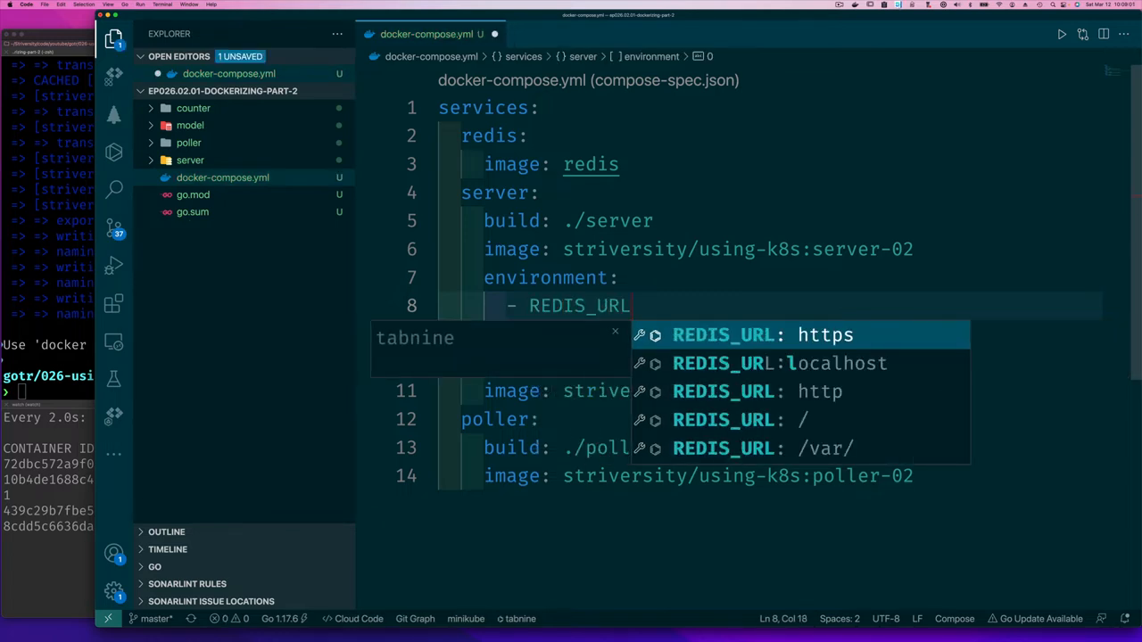
{"action": "type", "text": "="}
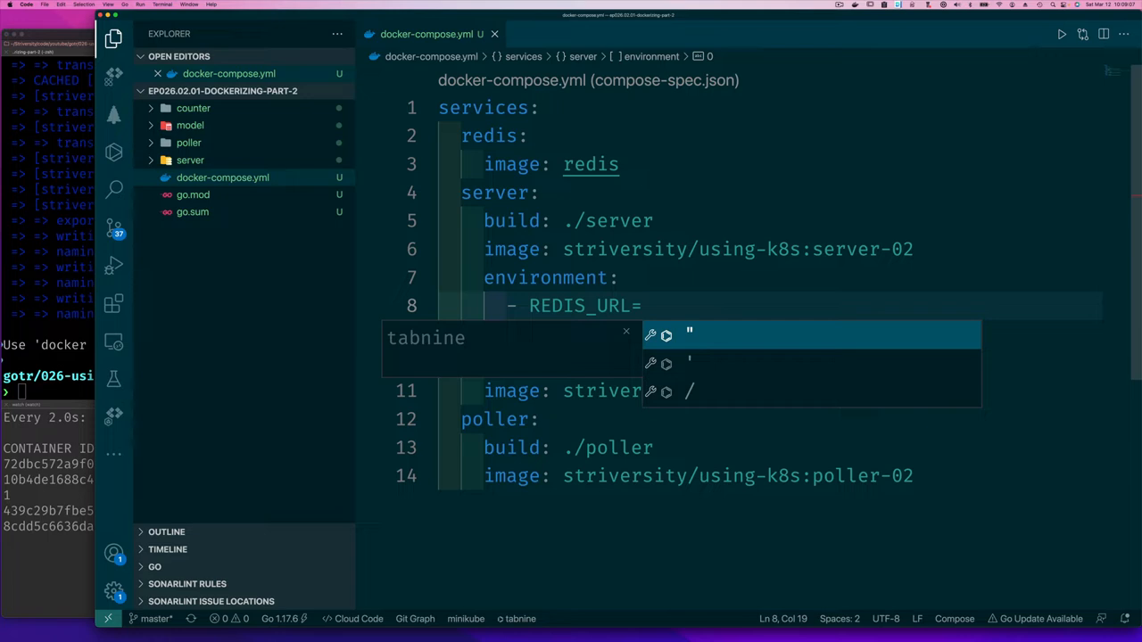
{"action": "type", "text": "redis"}
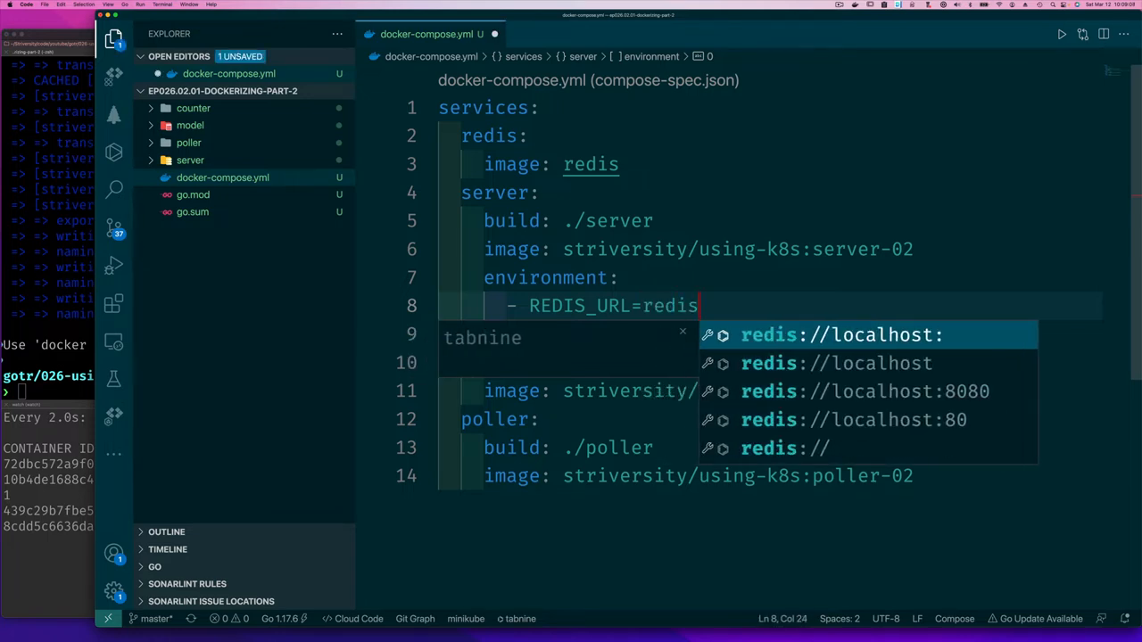
{"action": "type", "text": ":63"}
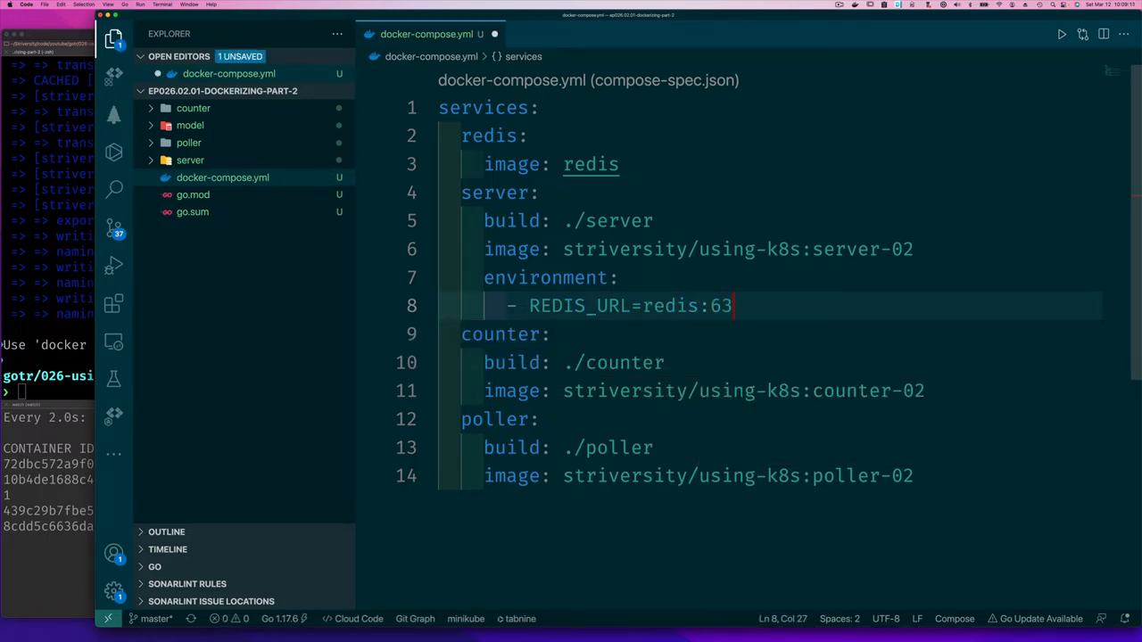
{"action": "type", "text": "97"}
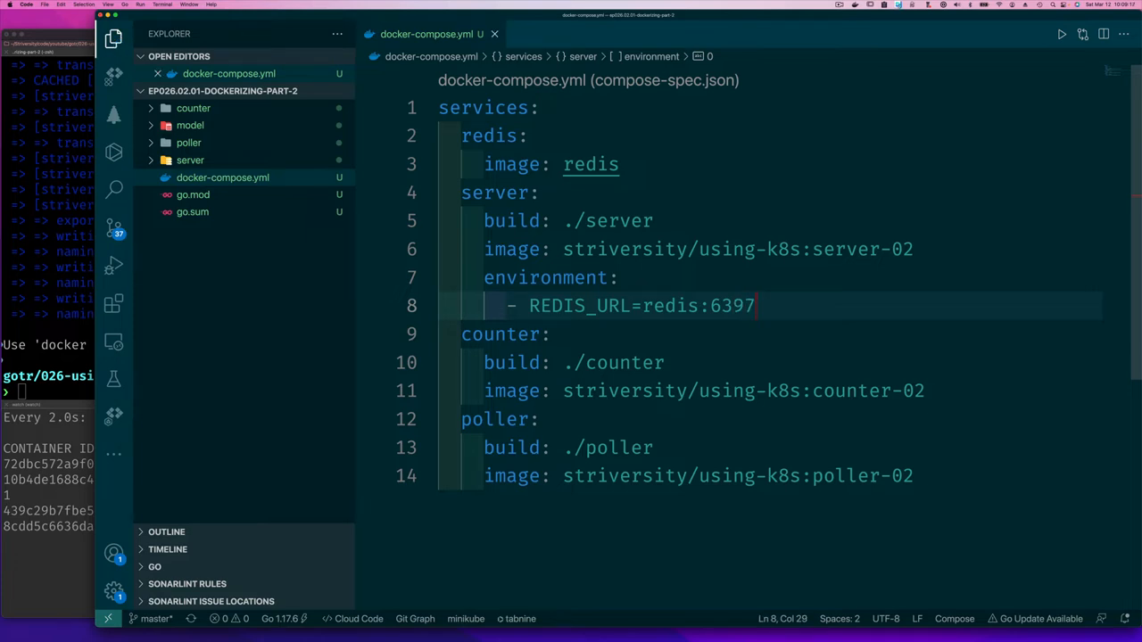
{"action": "mouse_move", "coordinate": [214, 142]}
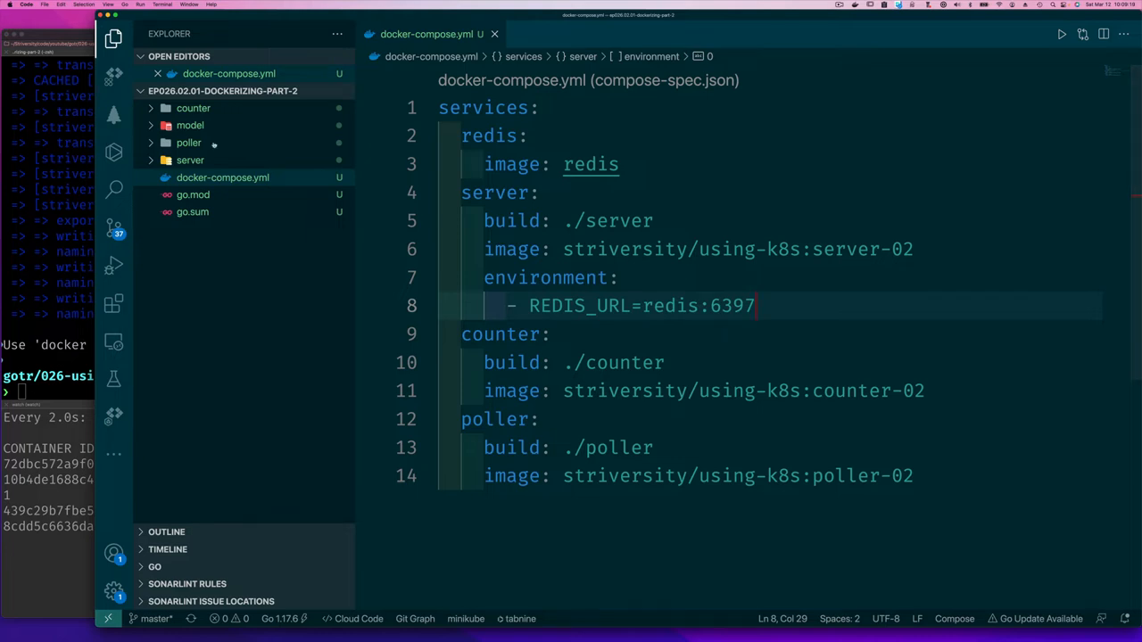
- Expand the server folder and view its Dockerfile with the commented REDIS_URL and port 8080
{"action": "left_click", "coordinate": [189, 161]}
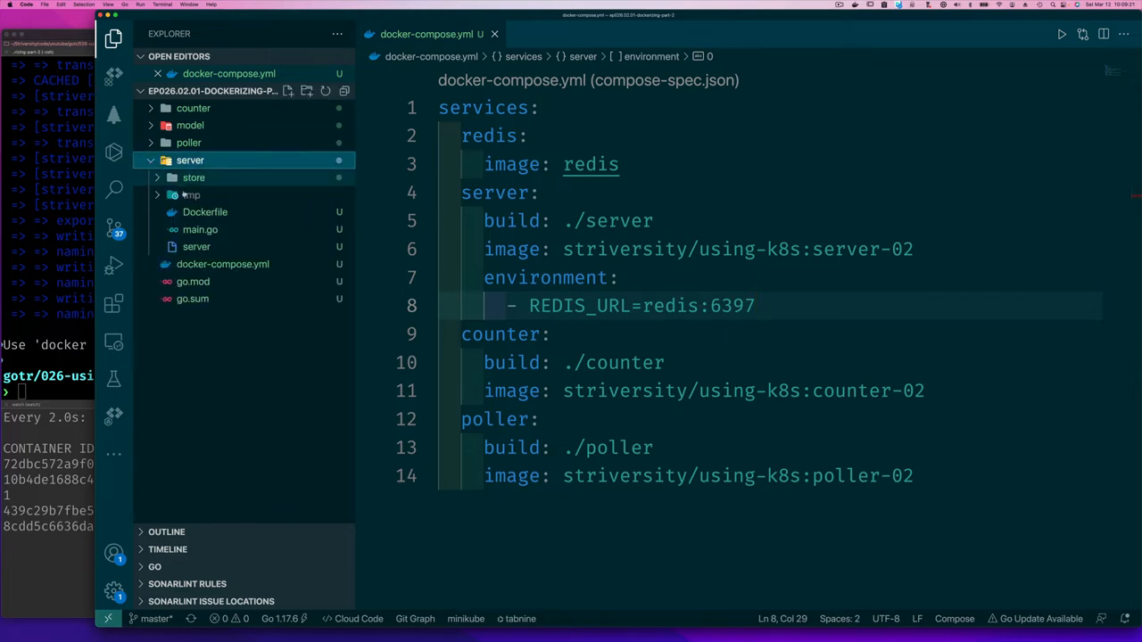
{"action": "left_click", "coordinate": [203, 210]}
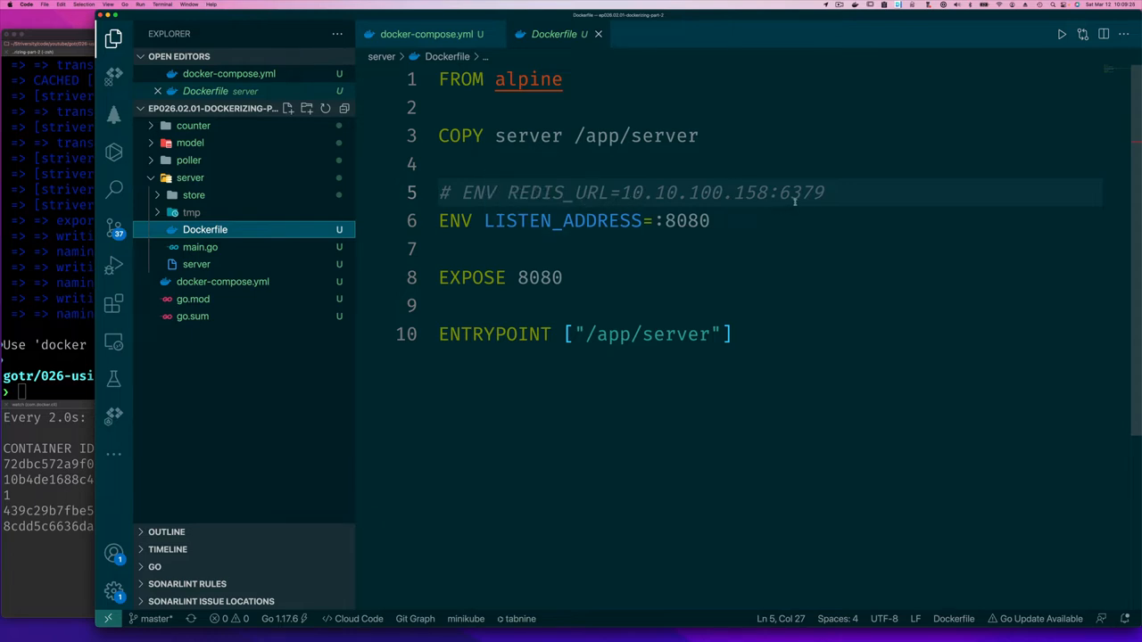
{"action": "mouse_move", "coordinate": [265, 134]}
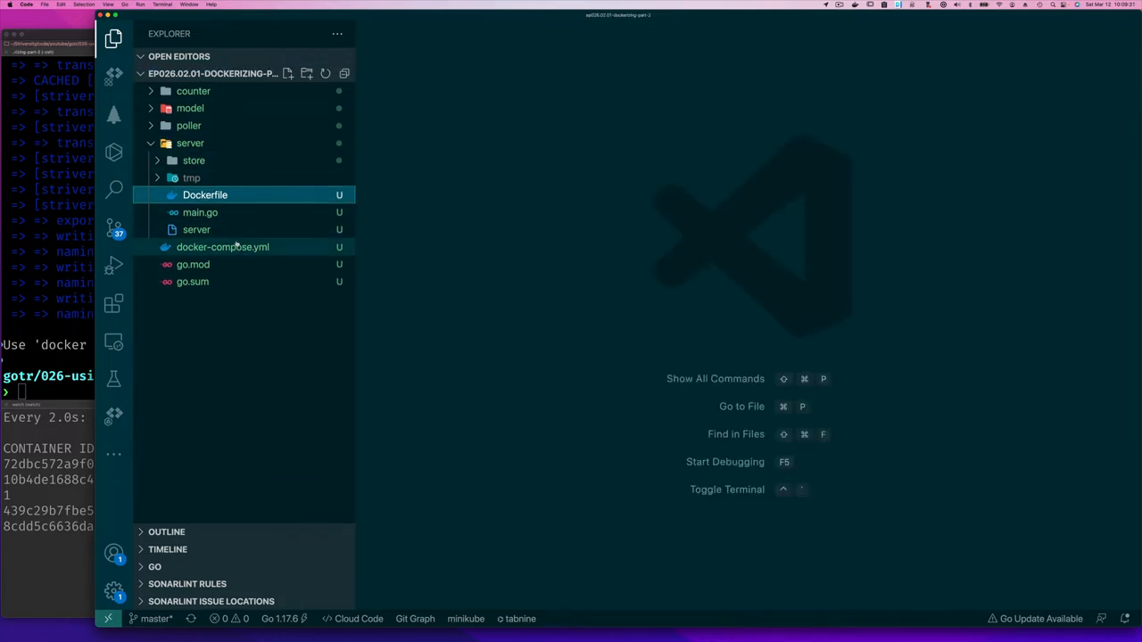
- Reopen docker-compose.yml and correct the server's REDIS_URL port to 6379
{"action": "left_click", "coordinate": [222, 246]}
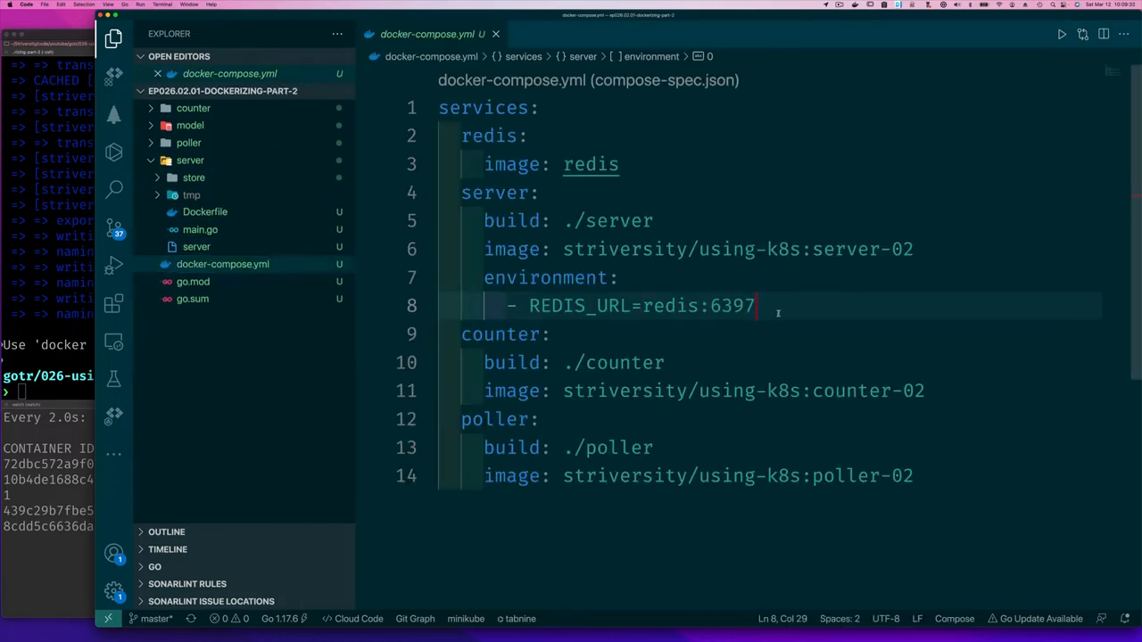
{"action": "type", "text": "6379"}
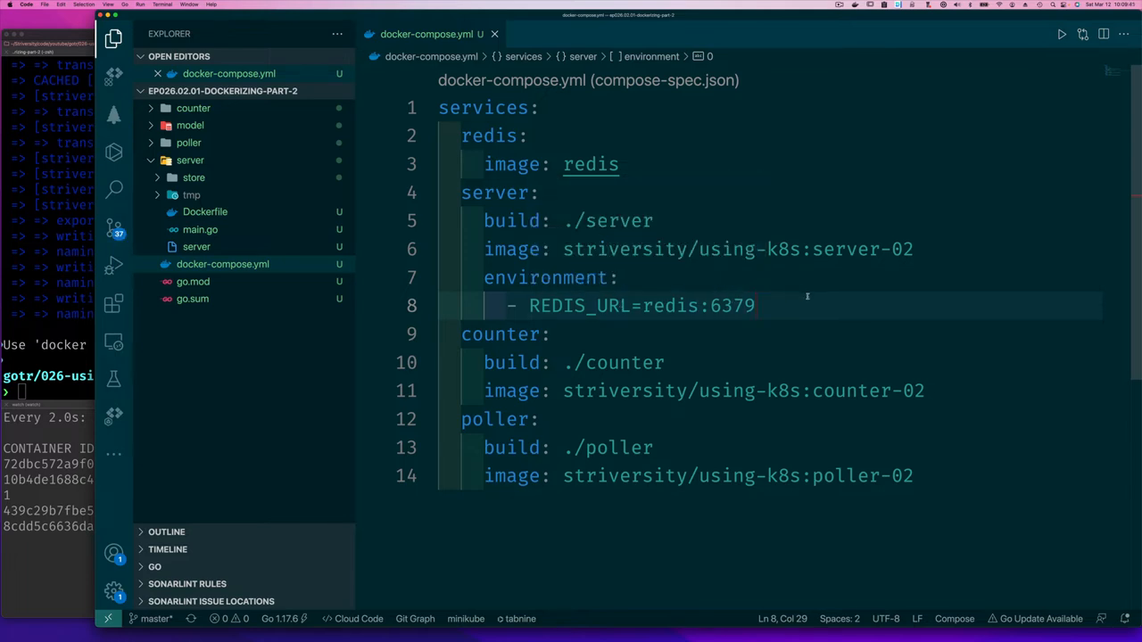
{"action": "mouse_move", "coordinate": [667, 335]}
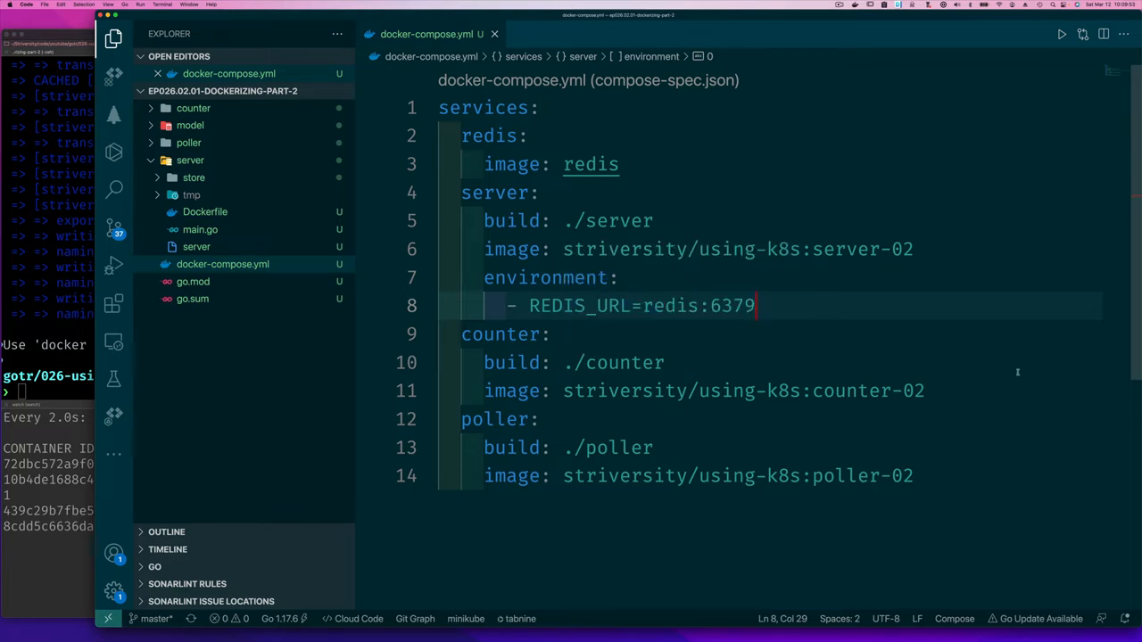
{"action": "key", "text": "Enter"}
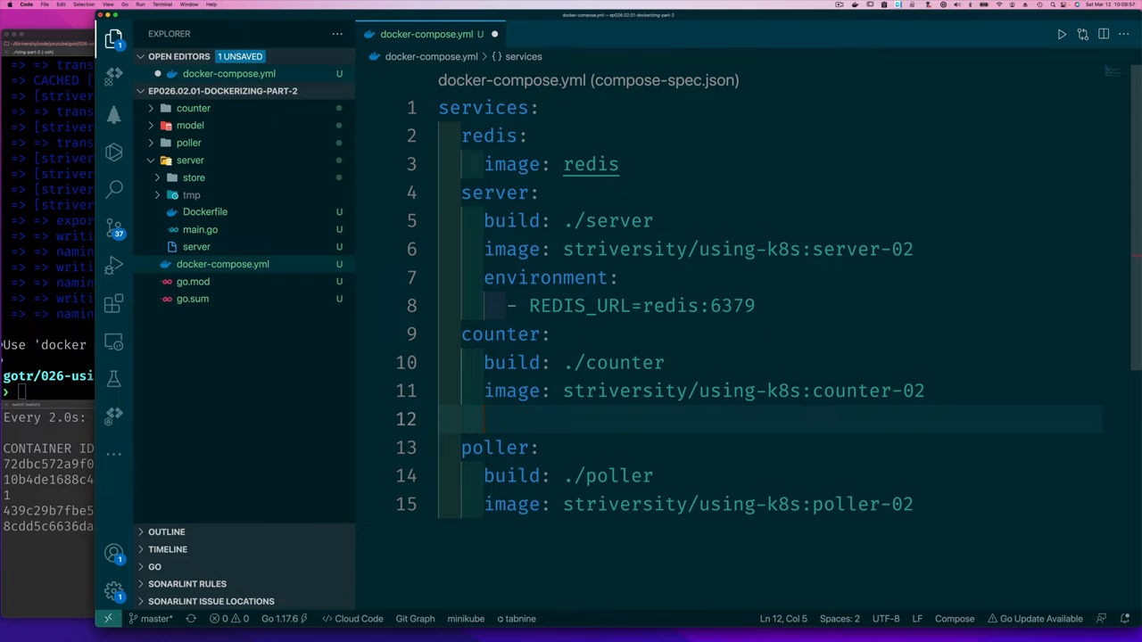
{"action": "type", "text": "environment:"}
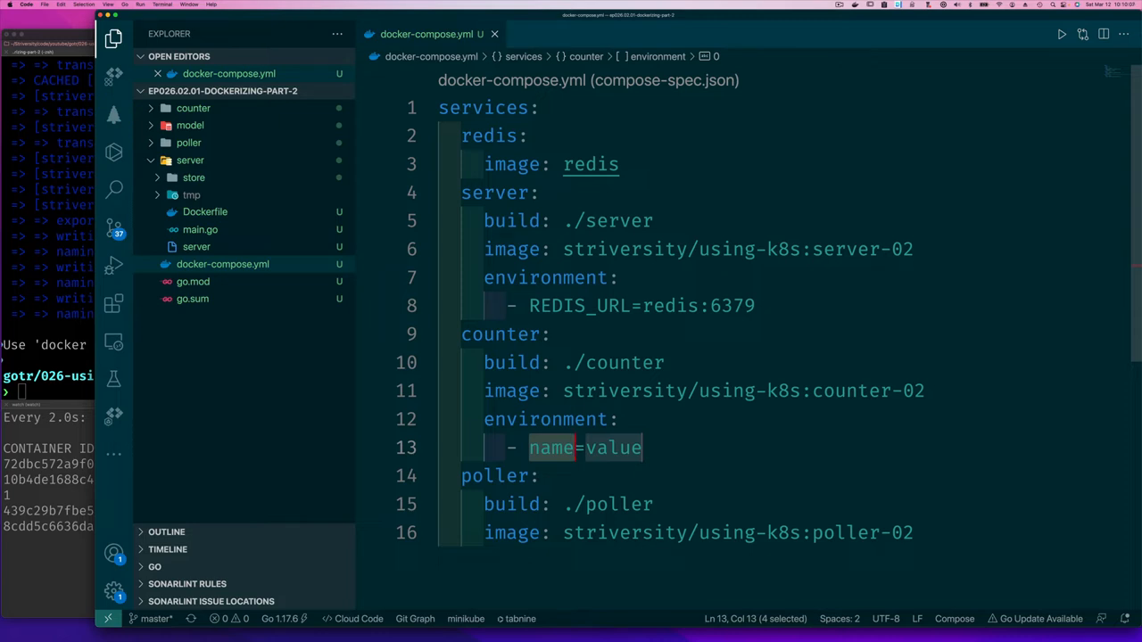
{"action": "type", "text": "API_URL"}
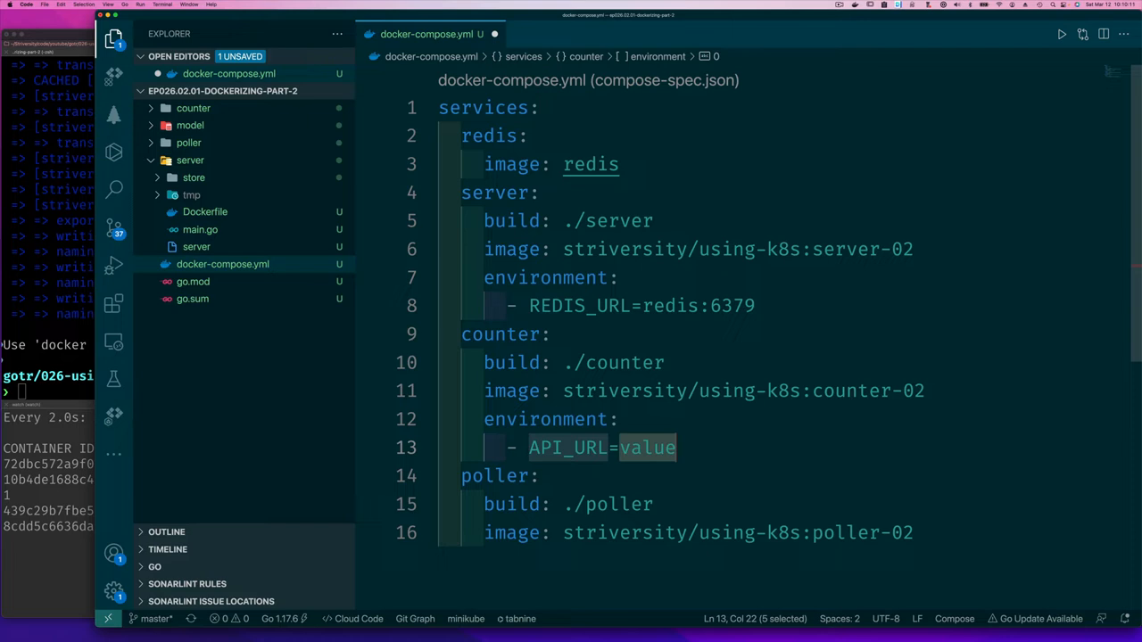
{"action": "type", "text": "h"}
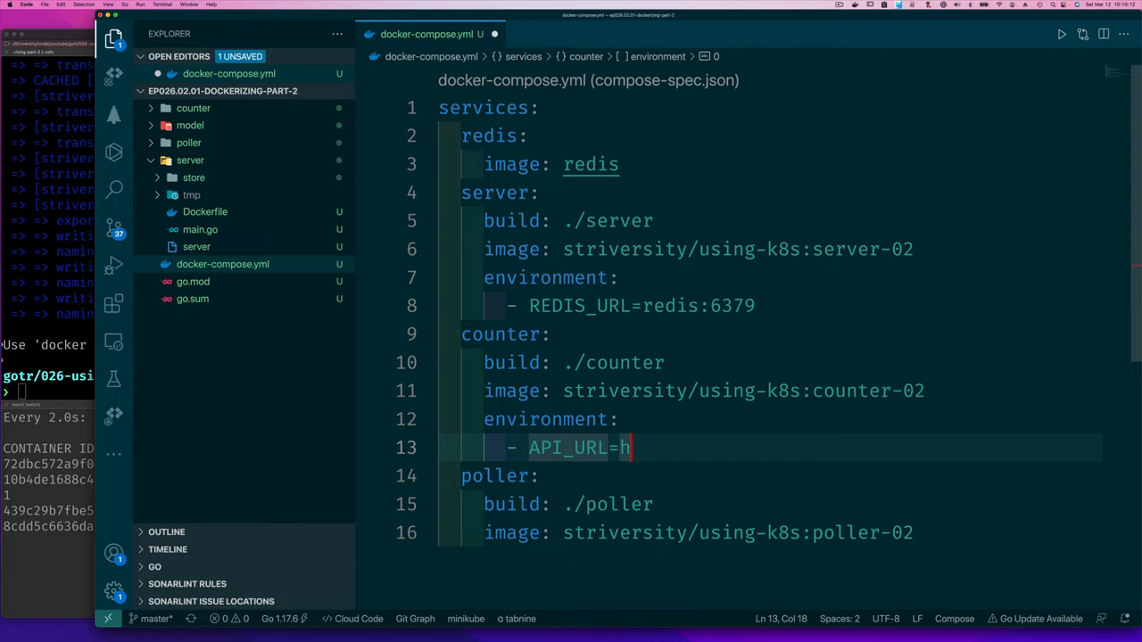
{"action": "type", "text": "ttp://server:8080/counter"}
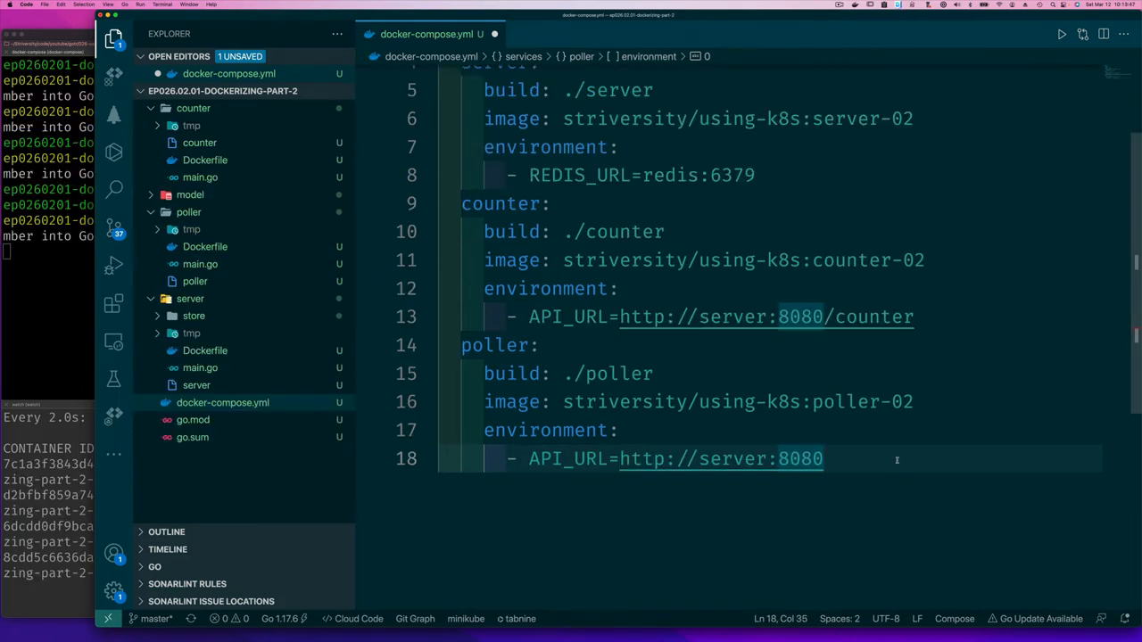
{"action": "type", "text": "/counter"}
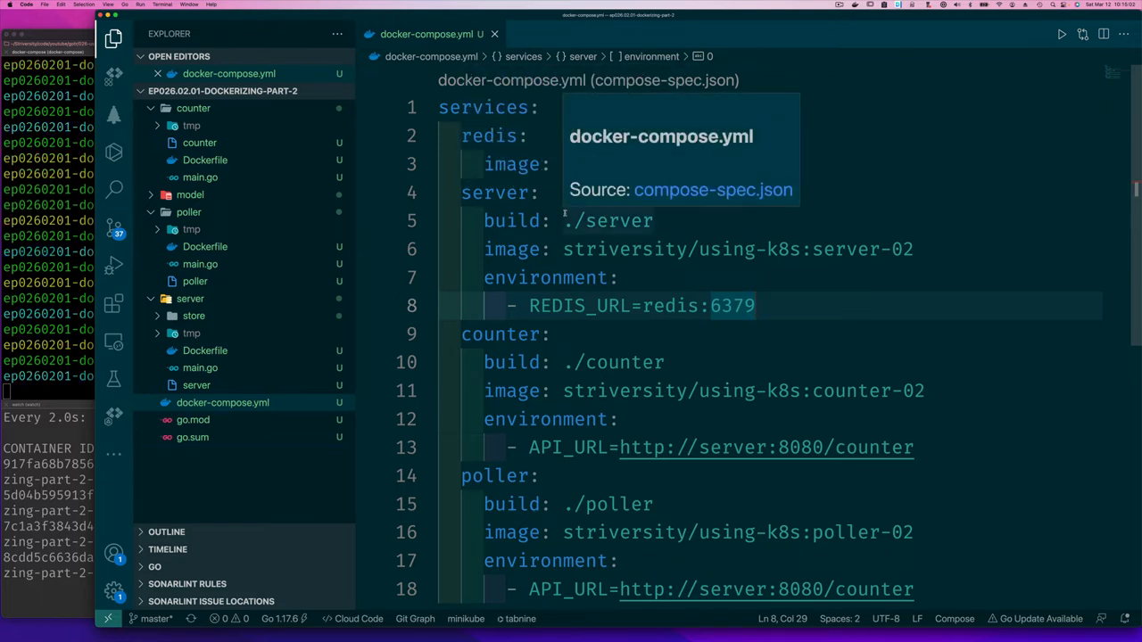
{"action": "mouse_move", "coordinate": [813, 361]}
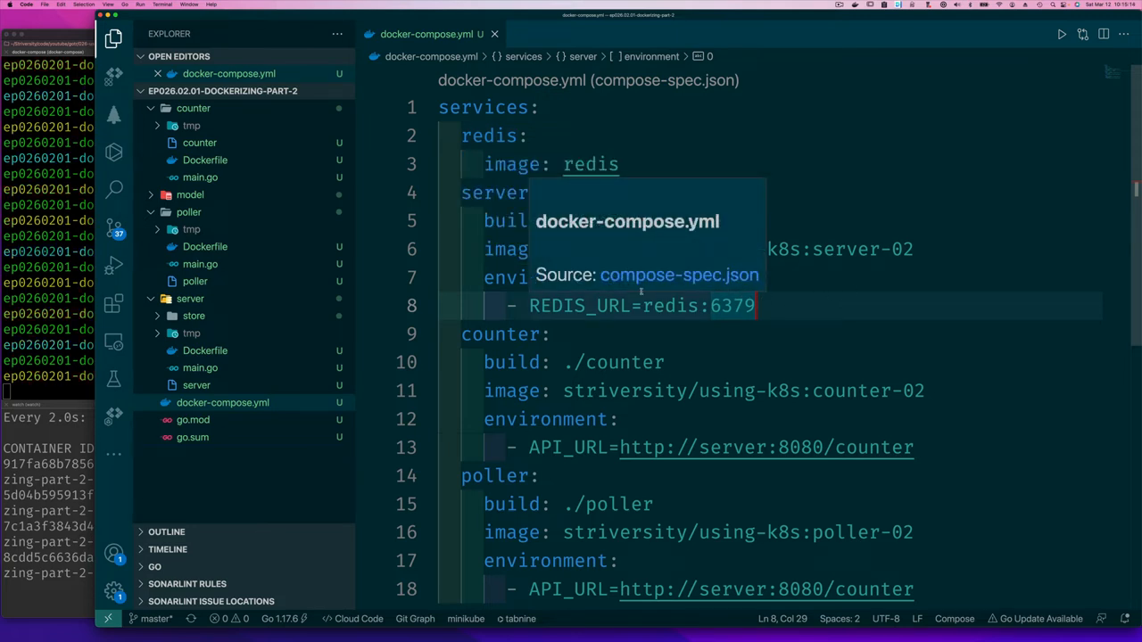
{"action": "mouse_move", "coordinate": [669, 250]}
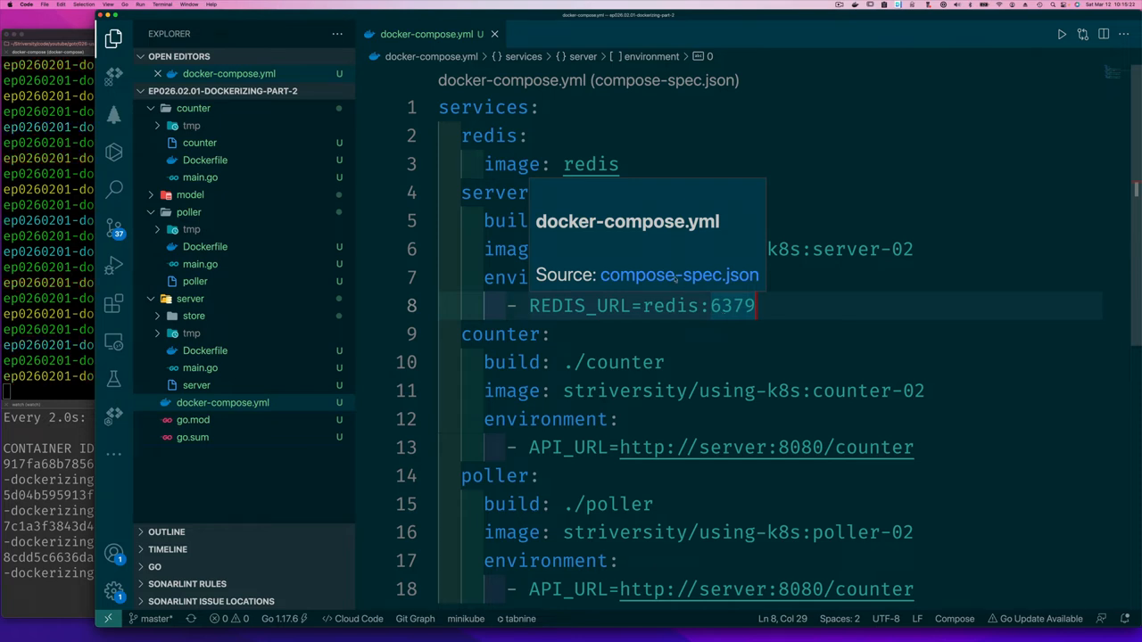
{"action": "mouse_move", "coordinate": [703, 189]}
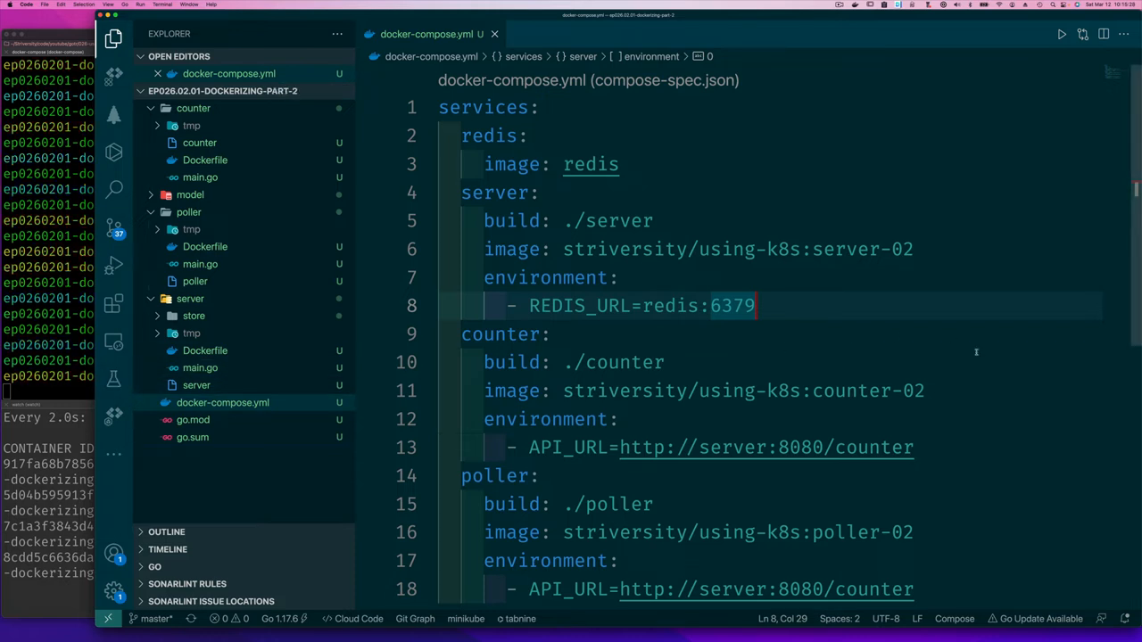
{"action": "mouse_move", "coordinate": [917, 329]}
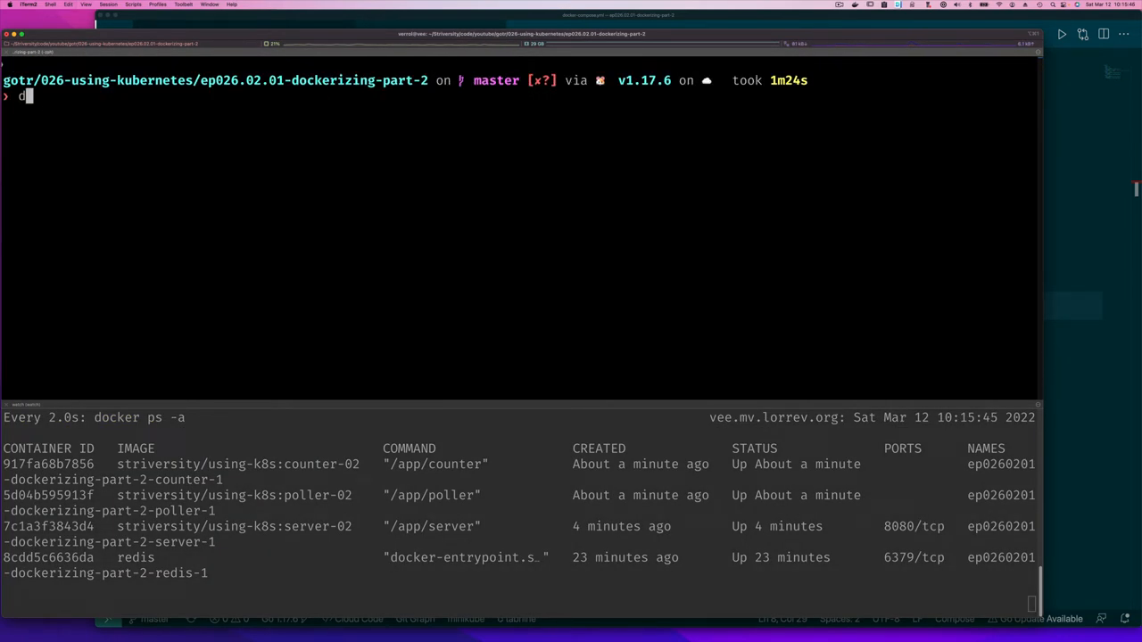
- Run docker network ls to list bridge, host, none and the project's default network
{"action": "type", "text": "docker network rm mynetwork"}
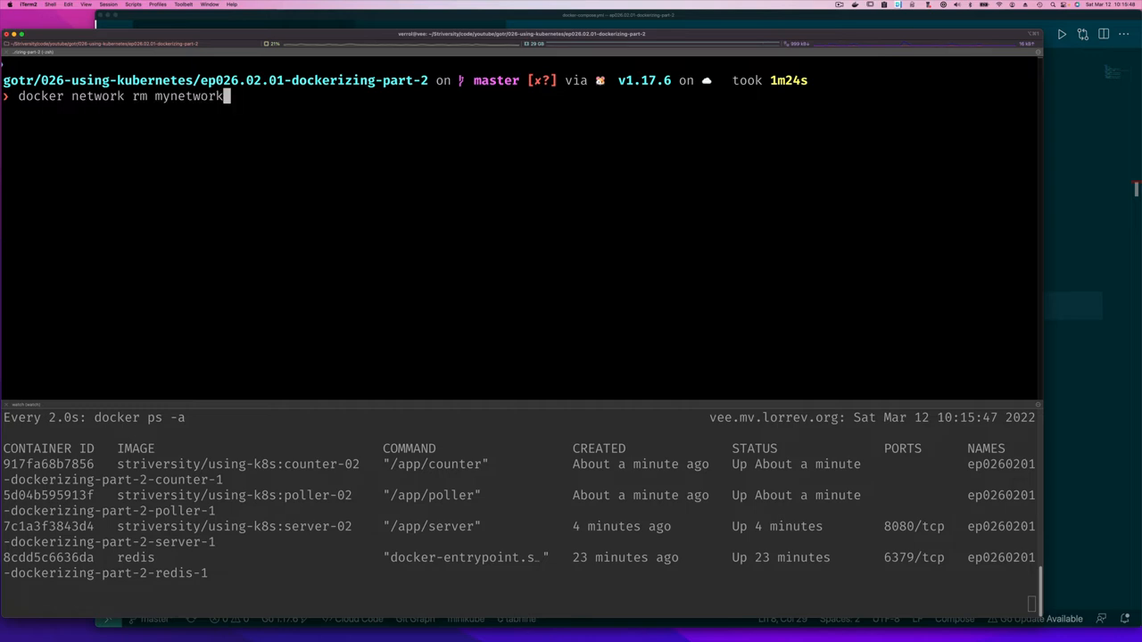
{"action": "key", "text": "backspace"}
{"action": "type", "text": "ls"}
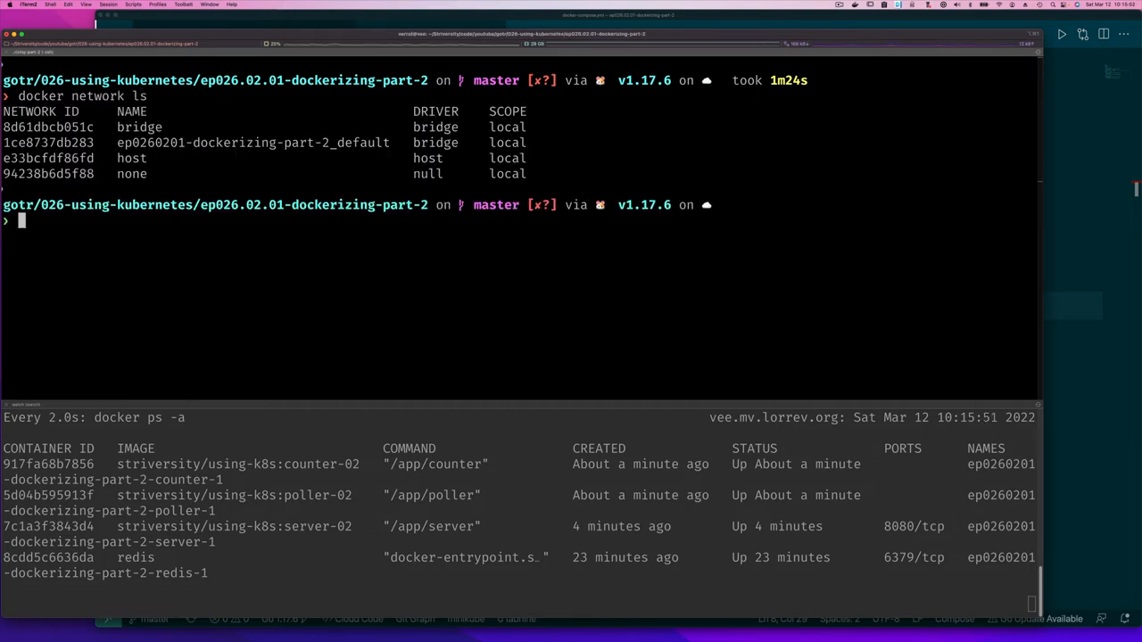
{"action": "double_click", "coordinate": [253, 143]}
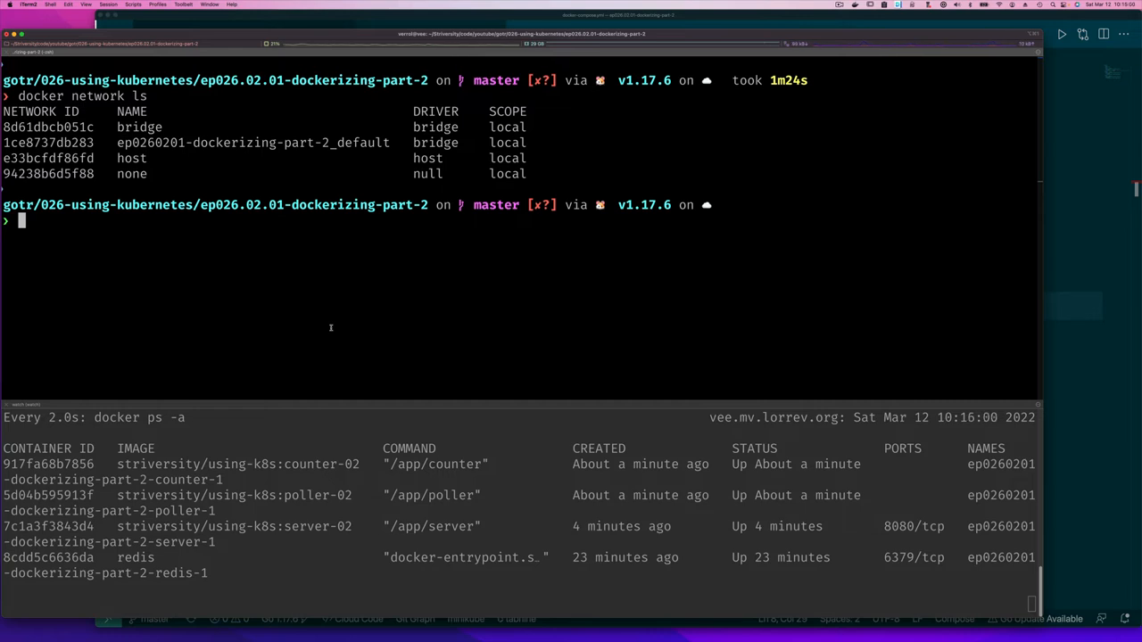
- Run docker-compose down to remove all four containers and the project network
{"action": "type", "text": "docker-"}
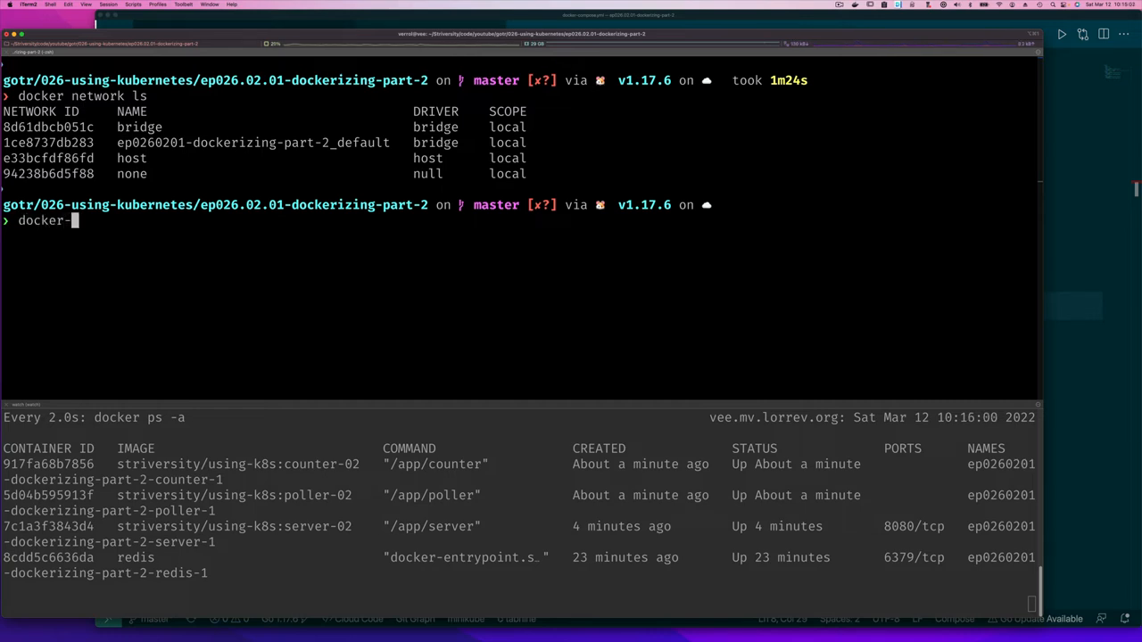
{"action": "type", "text": "compose down"}
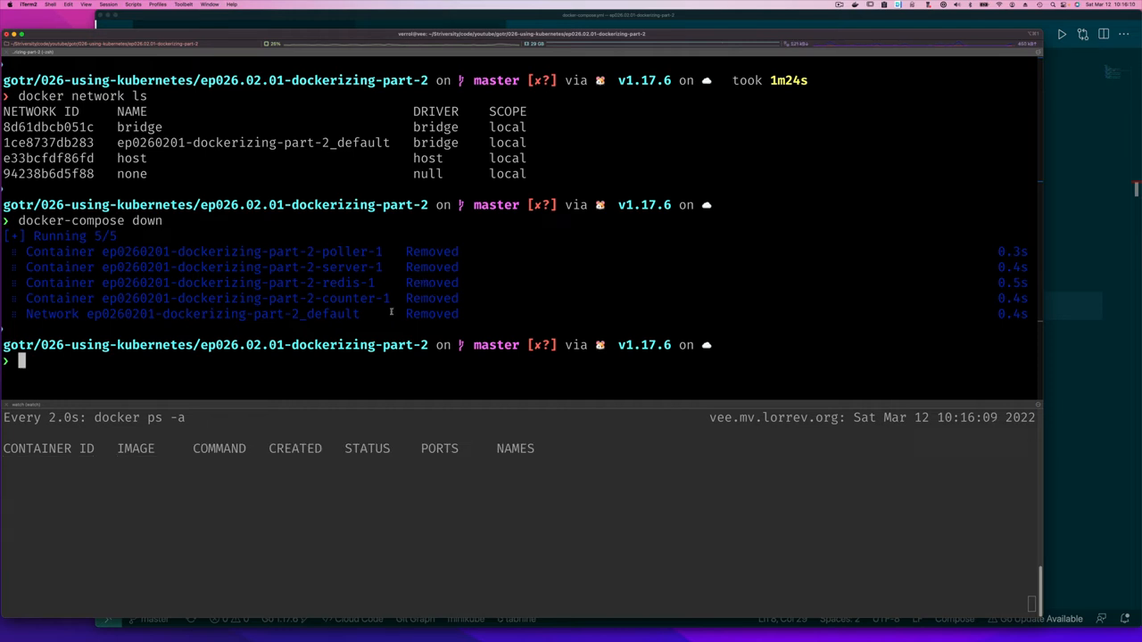
{"action": "mouse_move", "coordinate": [586, 300]}
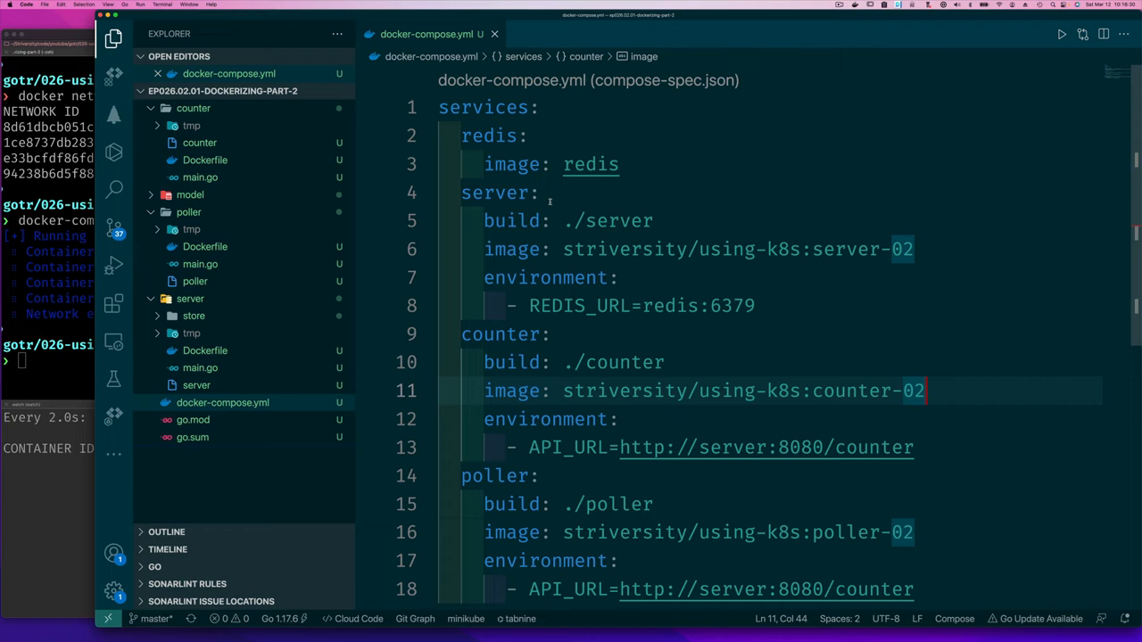
- Add depends_on: - redis under the server service
{"action": "left_click", "coordinate": [539, 193]}
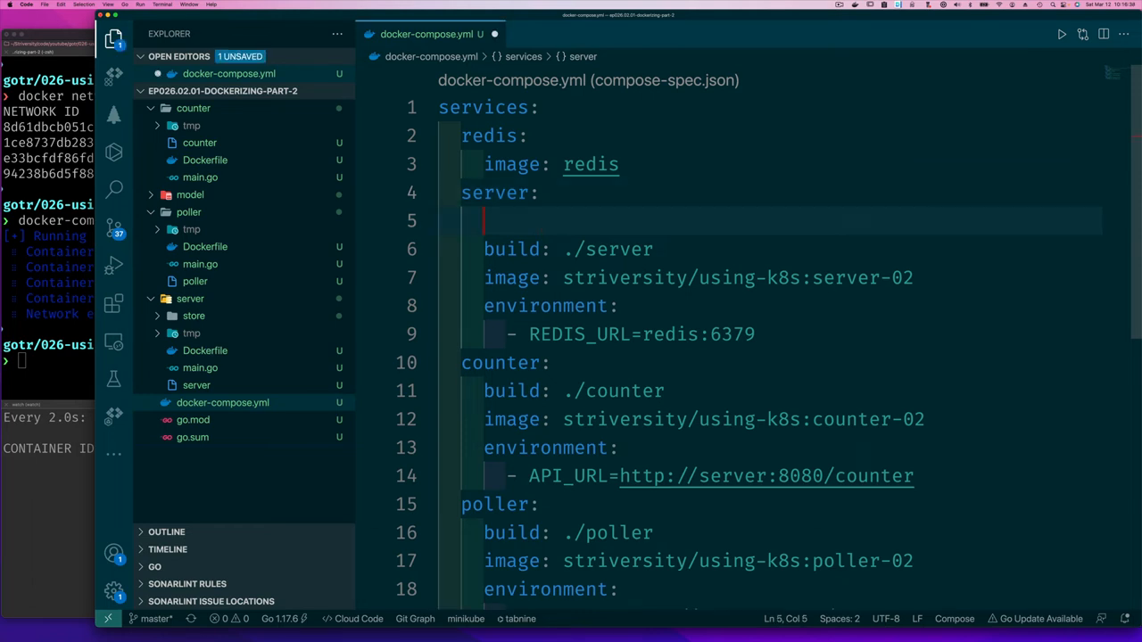
{"action": "type", "text": "dep"}
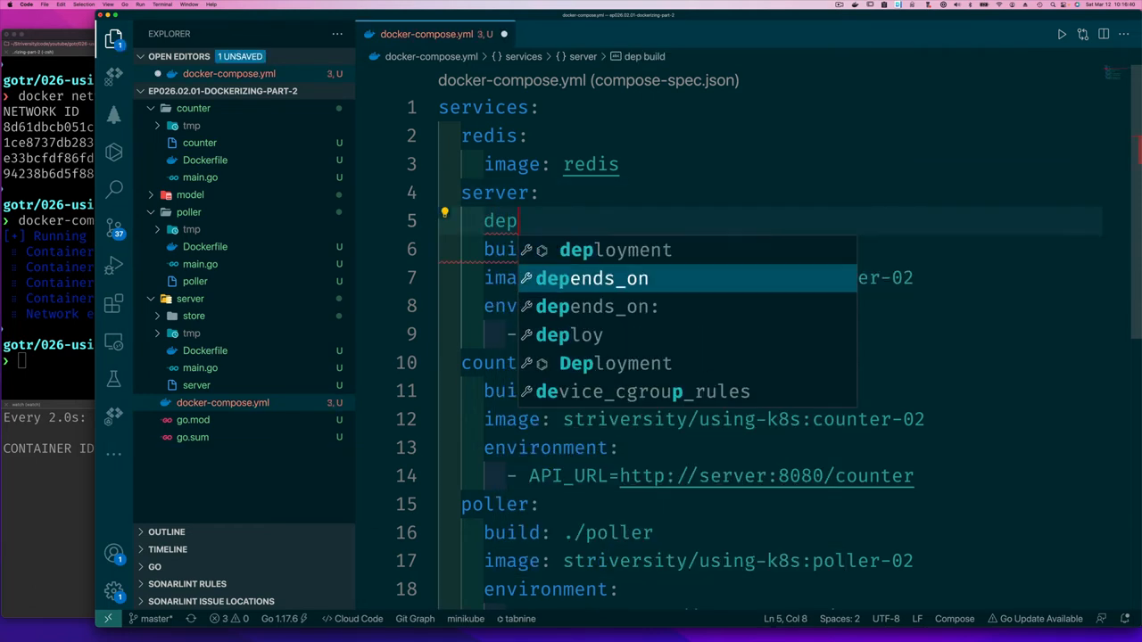
{"action": "left_click", "coordinate": [593, 278]}
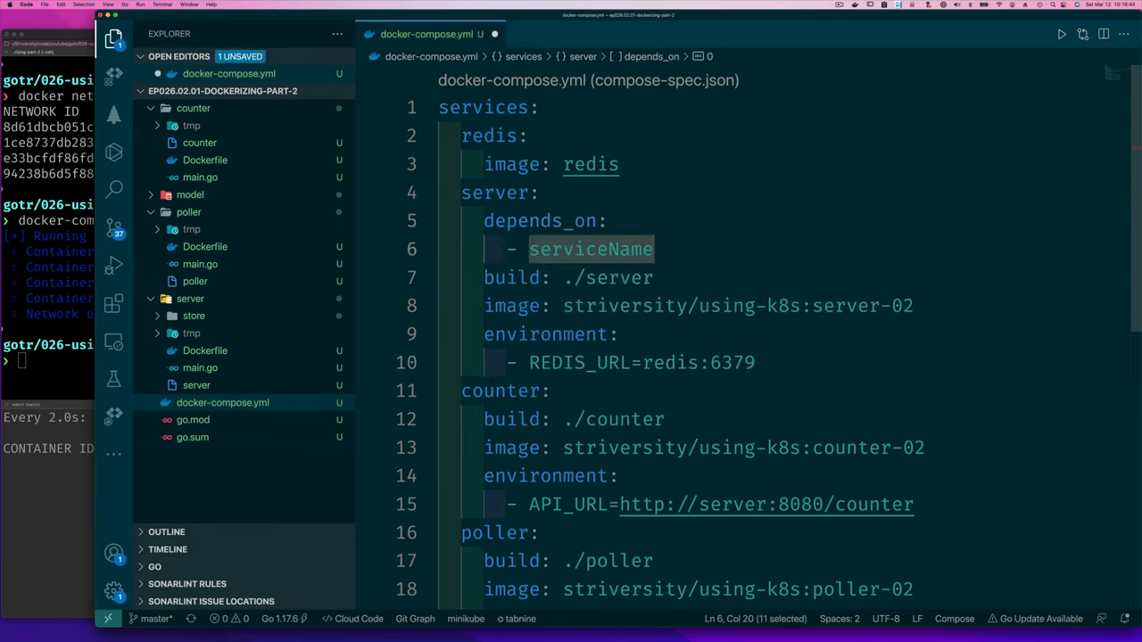
{"action": "type", "text": "redis"}
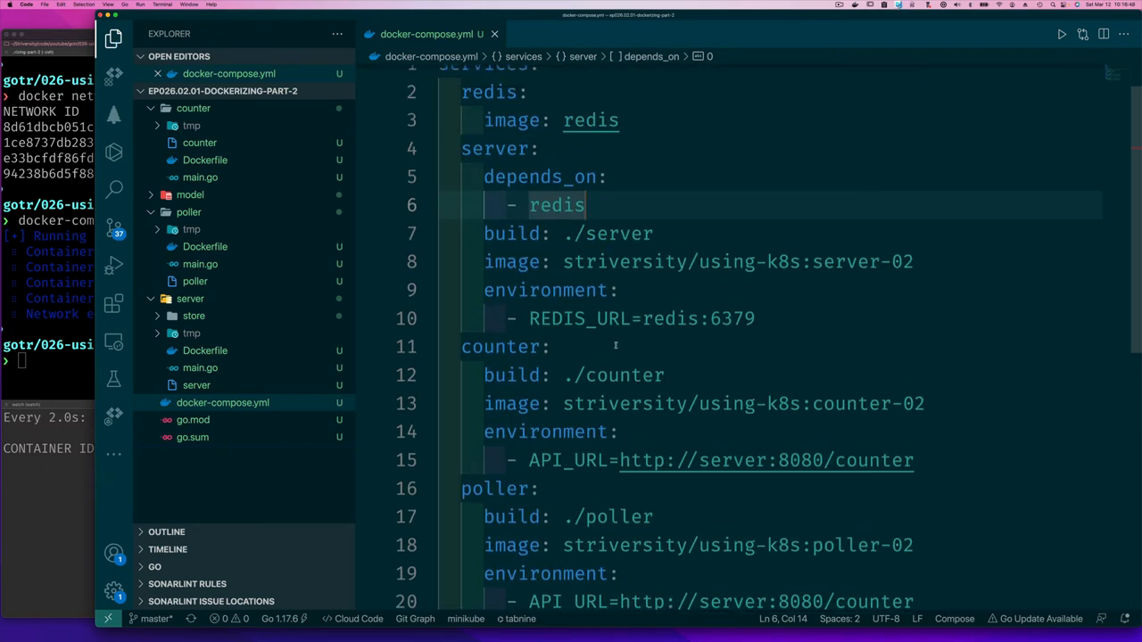
- Add depends_on: - server under both the counter and poller services
{"action": "left_click", "coordinate": [553, 346]}
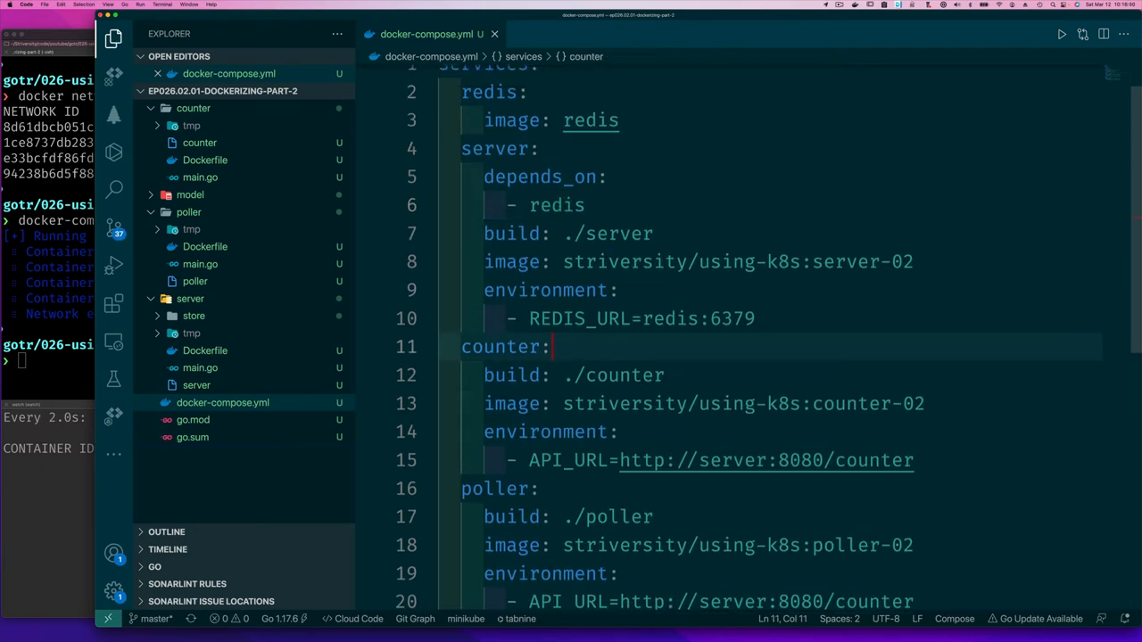
{"action": "type", "text": "depends_on:"}
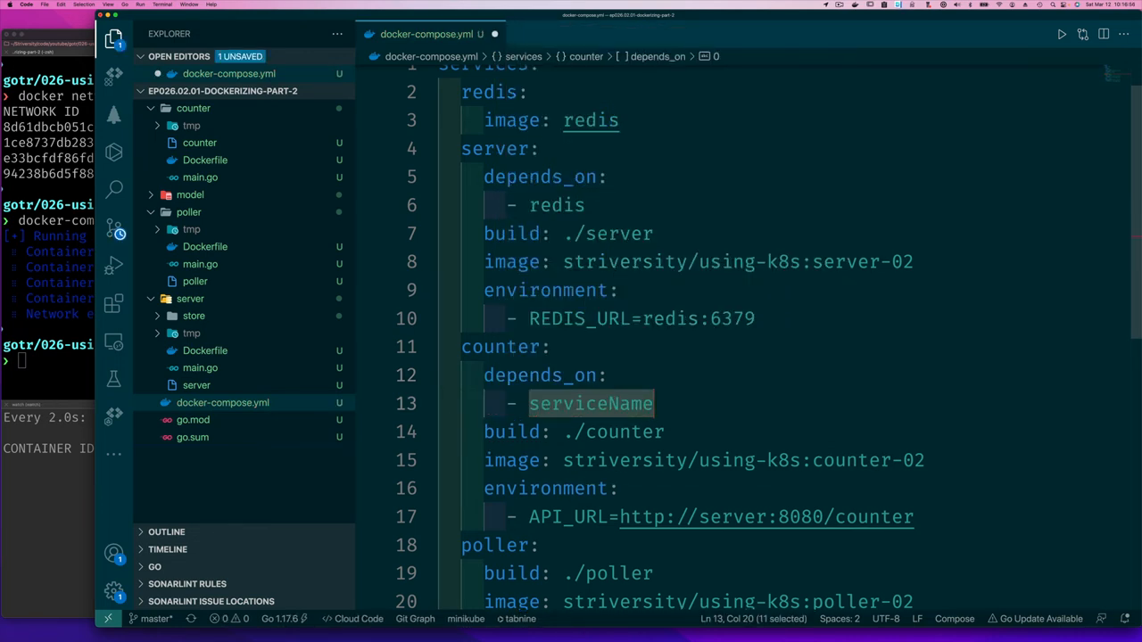
{"action": "type", "text": "server"}
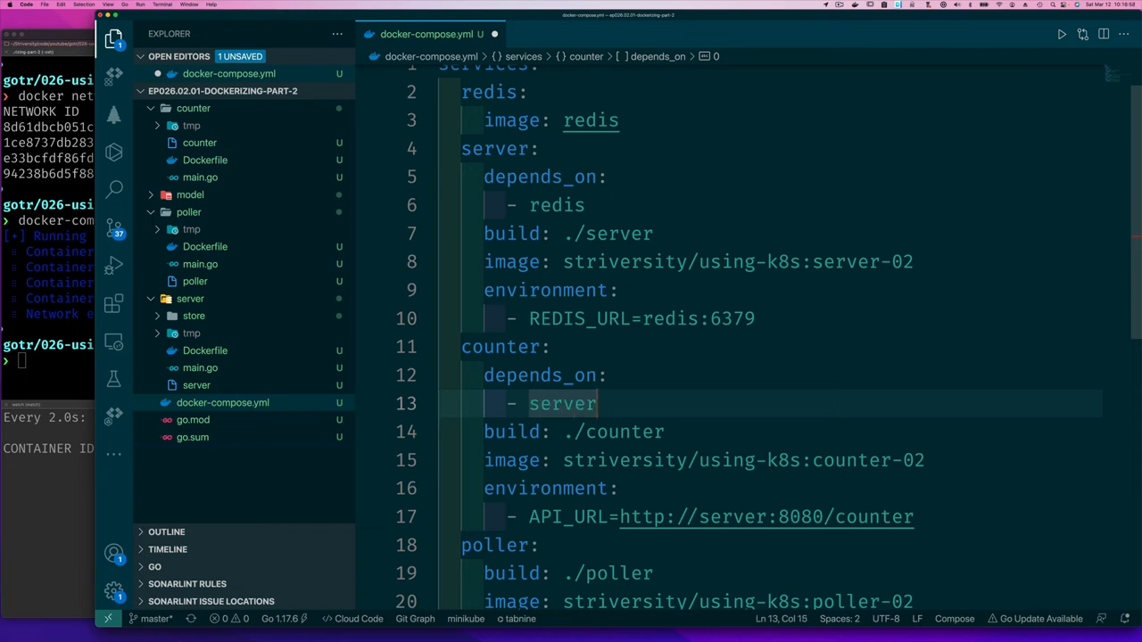
{"action": "scroll", "scroll_direction": "down", "scroll_amount": 3}
{"action": "type", "text": "depends_on:"}
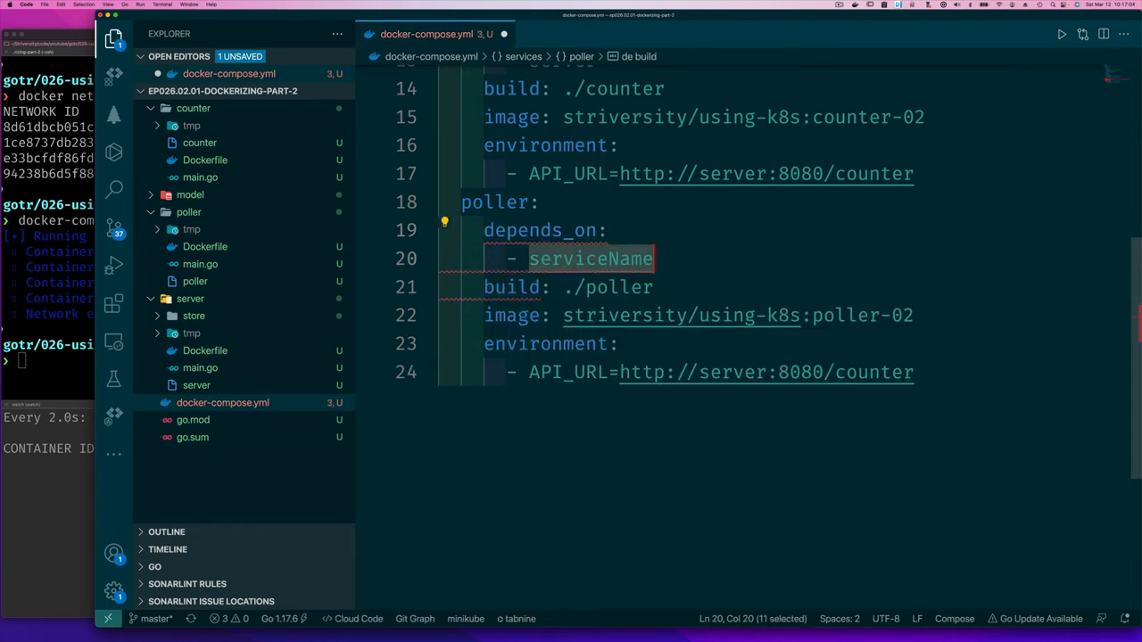
{"action": "type", "text": "server"}
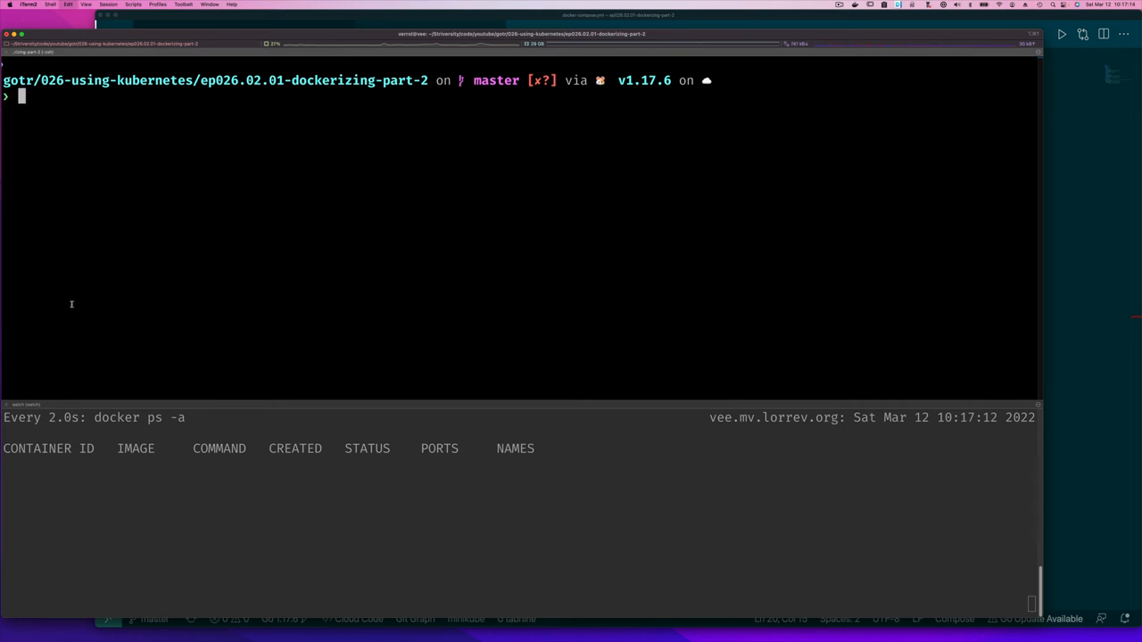
- Run docker-compose up -d to recreate the network and all four containers in the background
{"action": "type", "text": "docker-compose dow"}
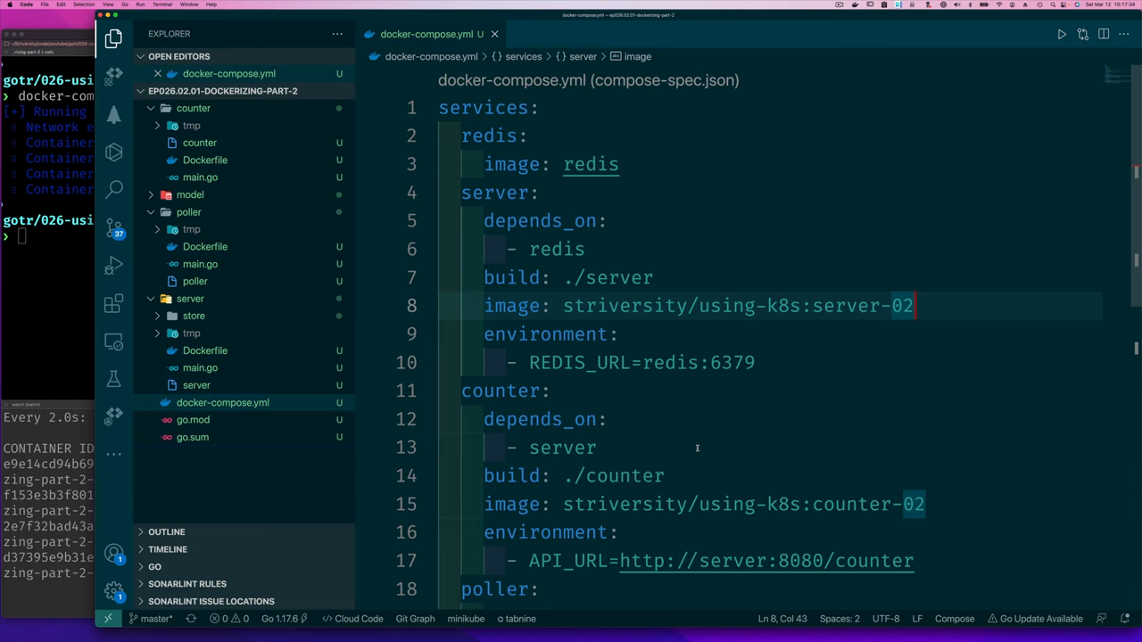
- Add '- counter' as a second entry under poller's depends_on, after '- server'
{"action": "scroll", "scroll_direction": "down", "scroll_amount": 3}
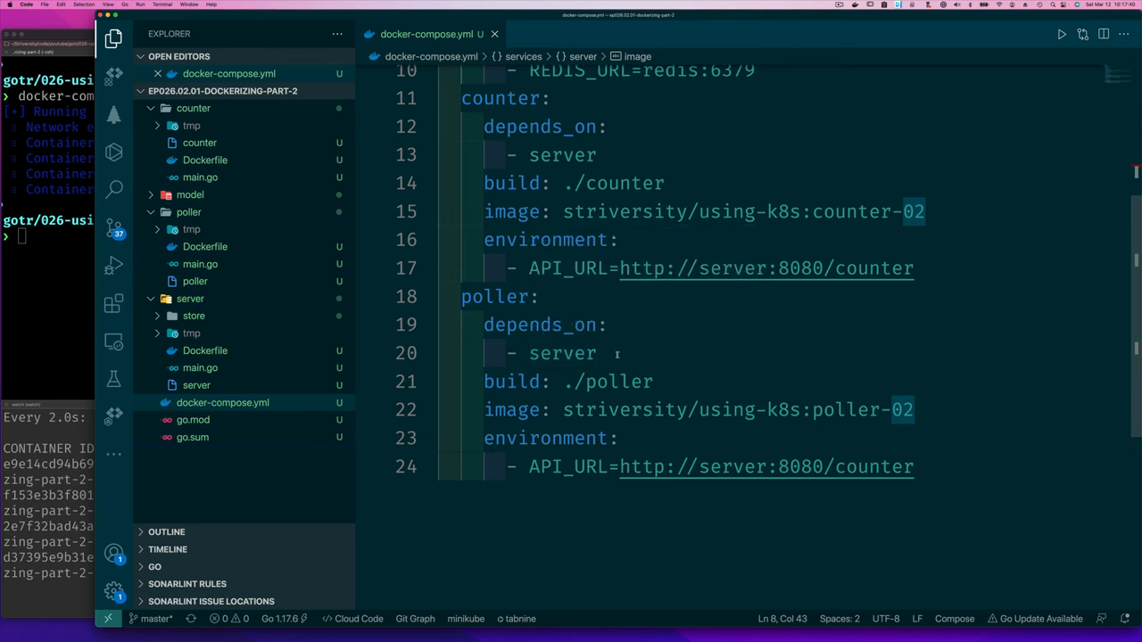
{"action": "left_click", "coordinate": [596, 353]}
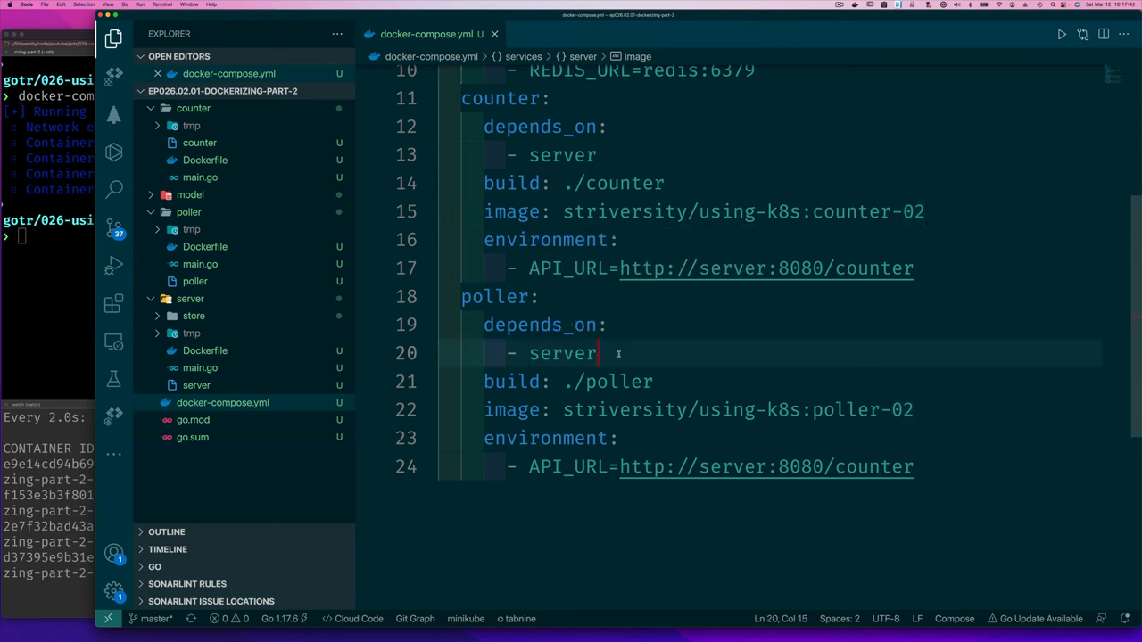
{"action": "key", "text": "enter"}
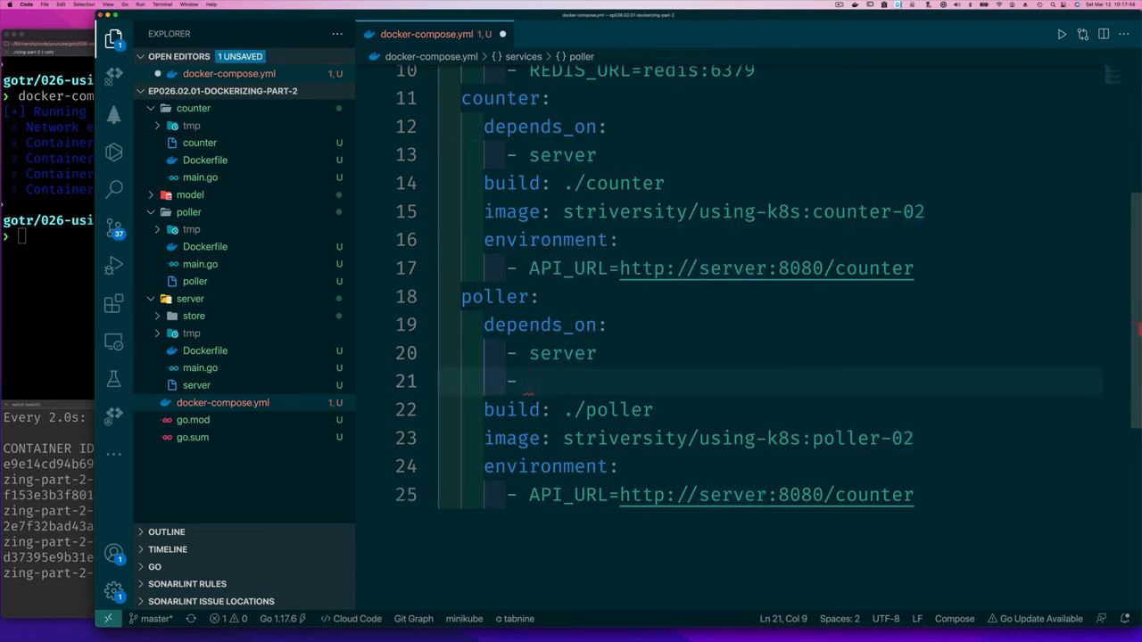
{"action": "type", "text": "counter"}
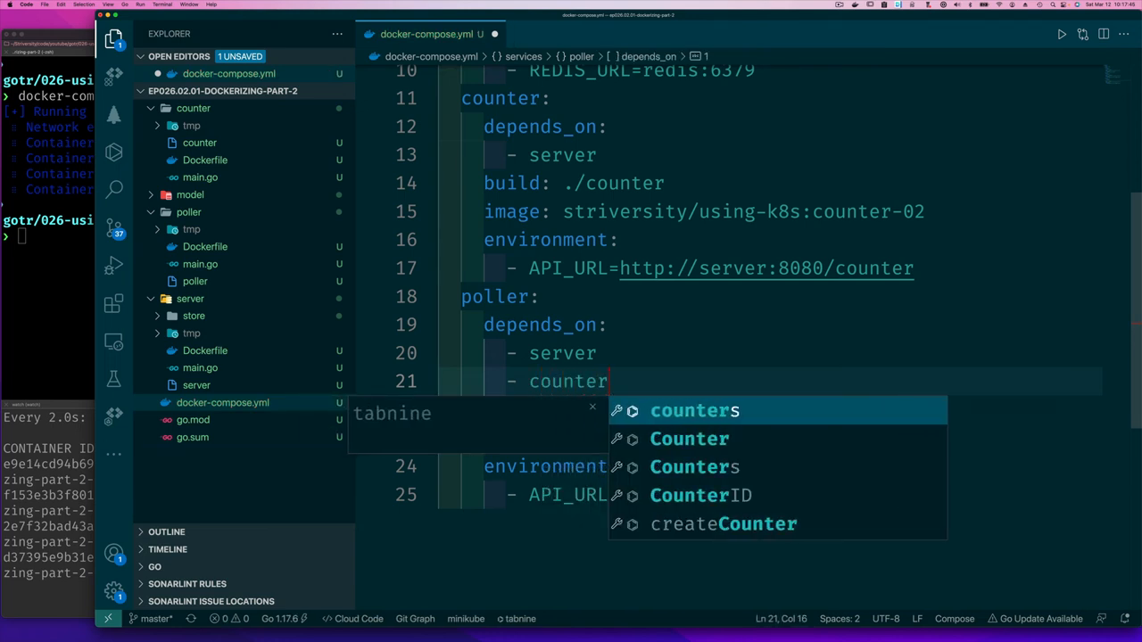
{"action": "mouse_move", "coordinate": [93, 294]}
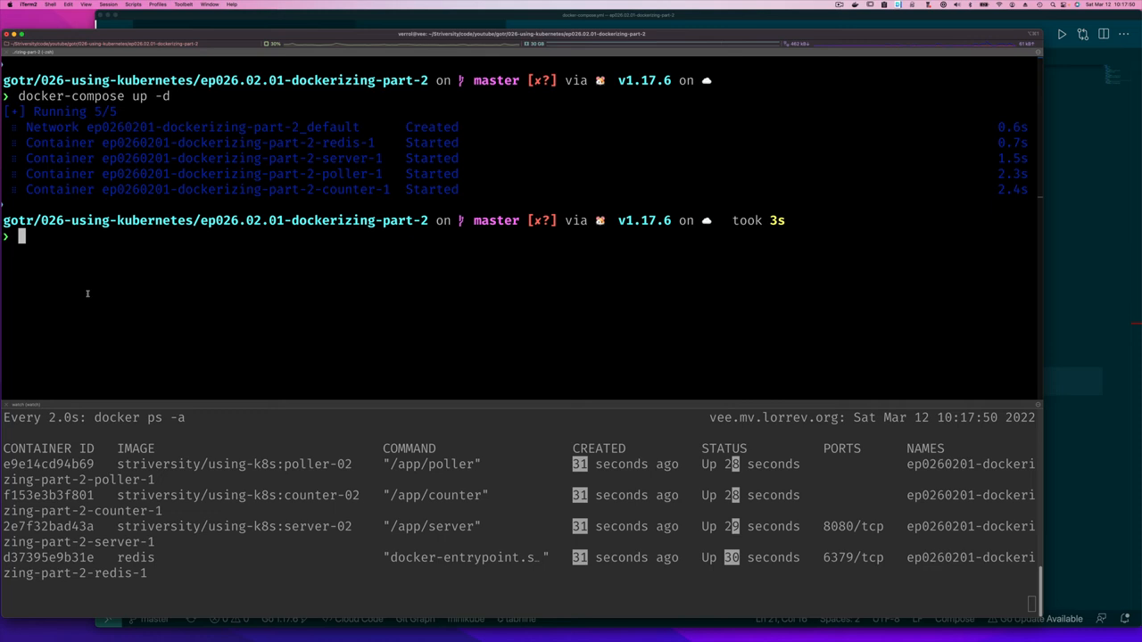
- Run docker-compose down, then docker-compose up -d to restart the stack detached
{"action": "type", "text": "docker-compose down"}
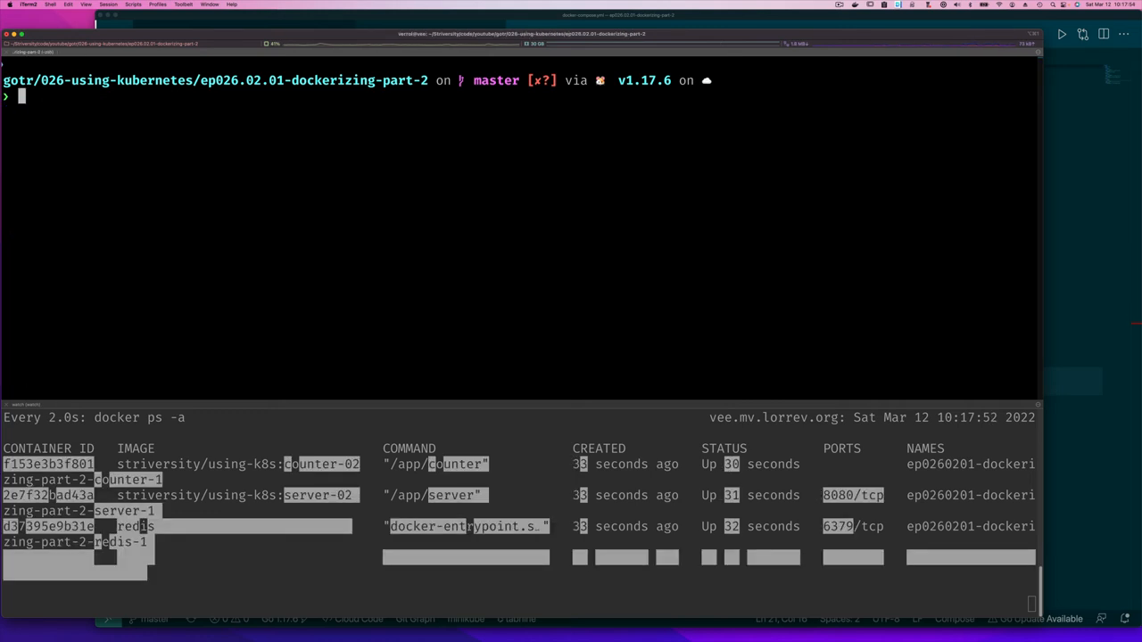
{"action": "type", "text": "docker-compose up -d"}
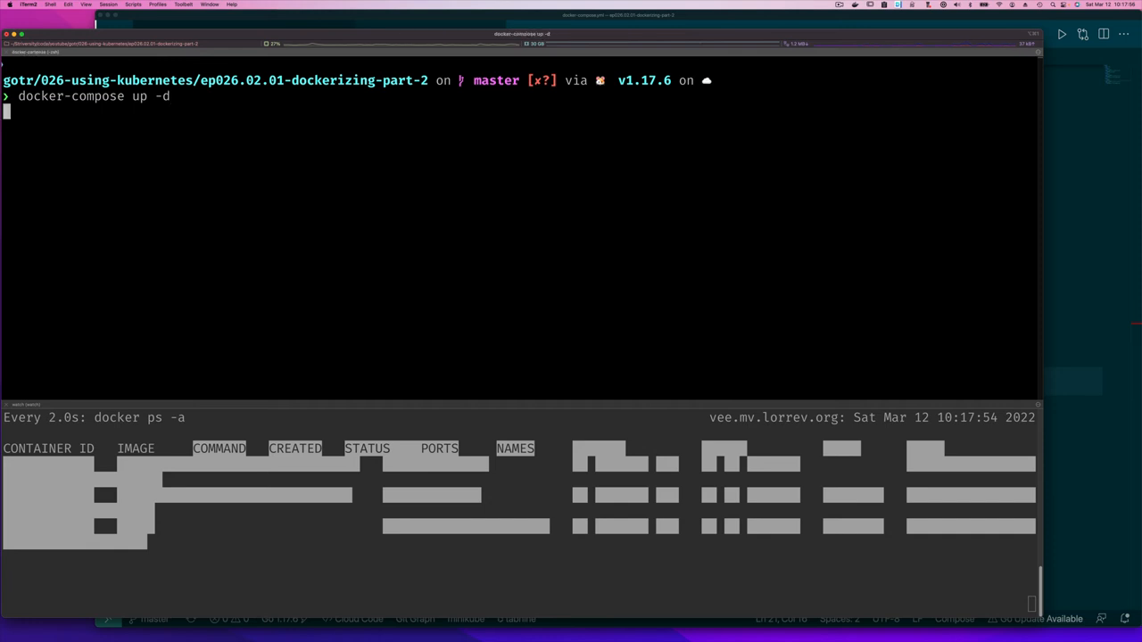